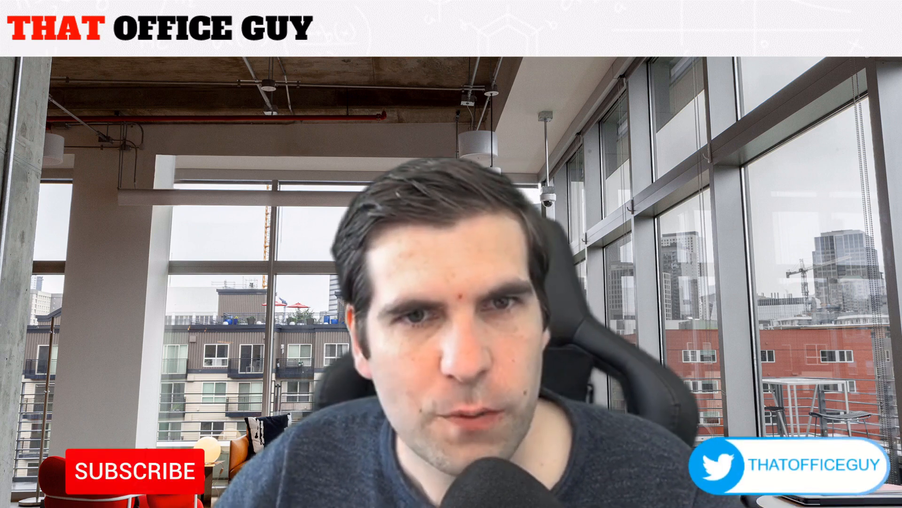
- Switch to the That Office Guy notebook and back to the YouTube notebook from the notebook list
click(133, 470)
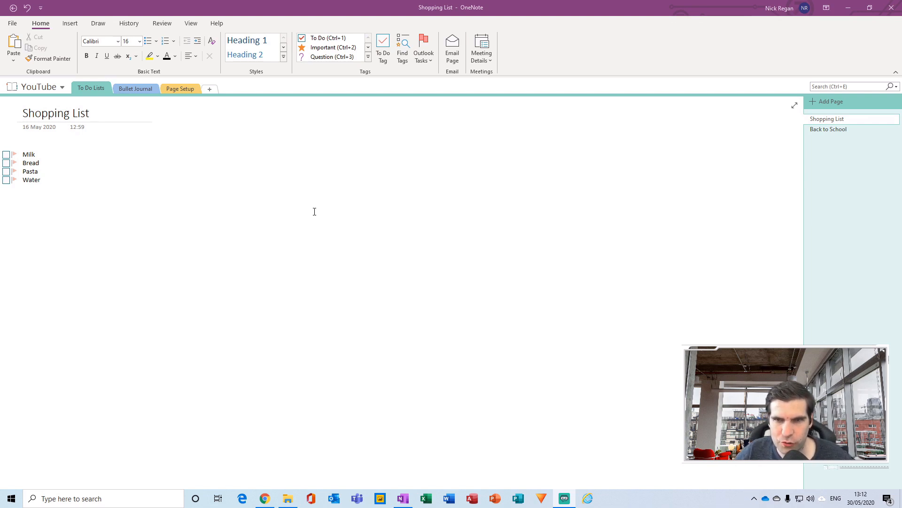
mouse_move(174, 160)
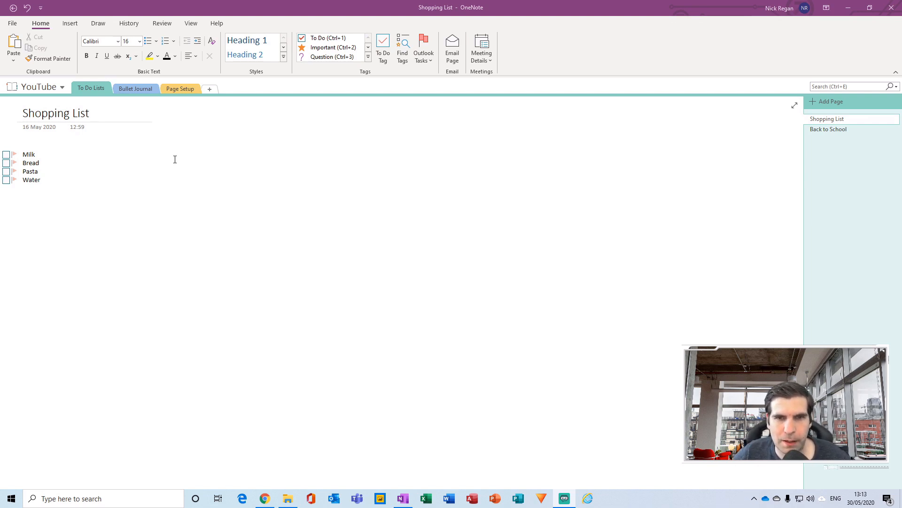
mouse_move(225, 163)
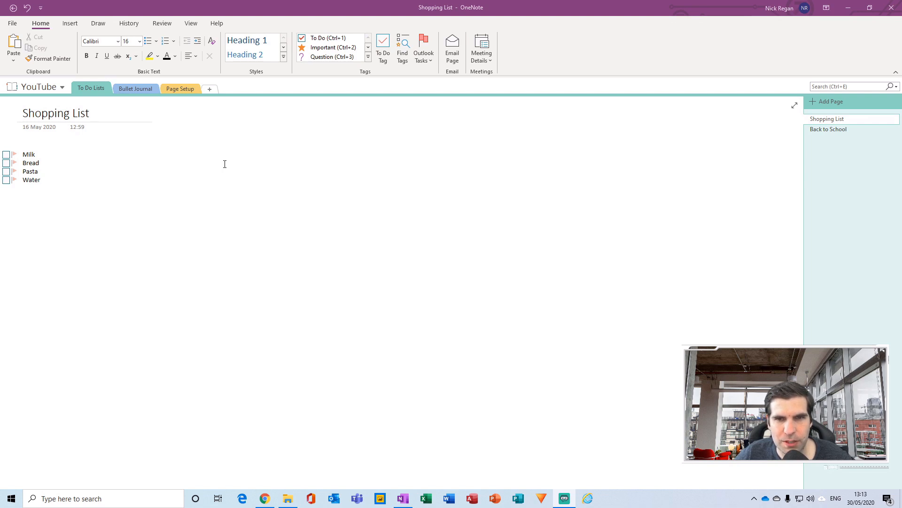
mouse_move(169, 143)
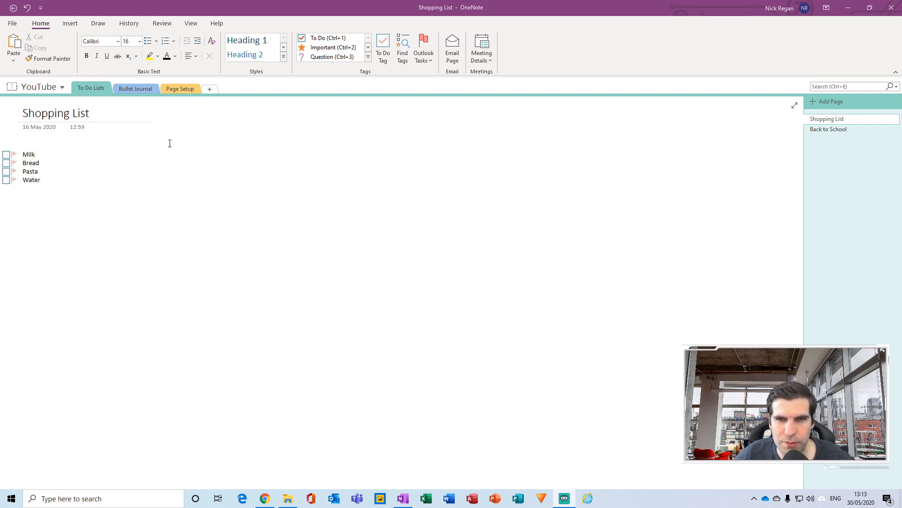
mouse_move(229, 144)
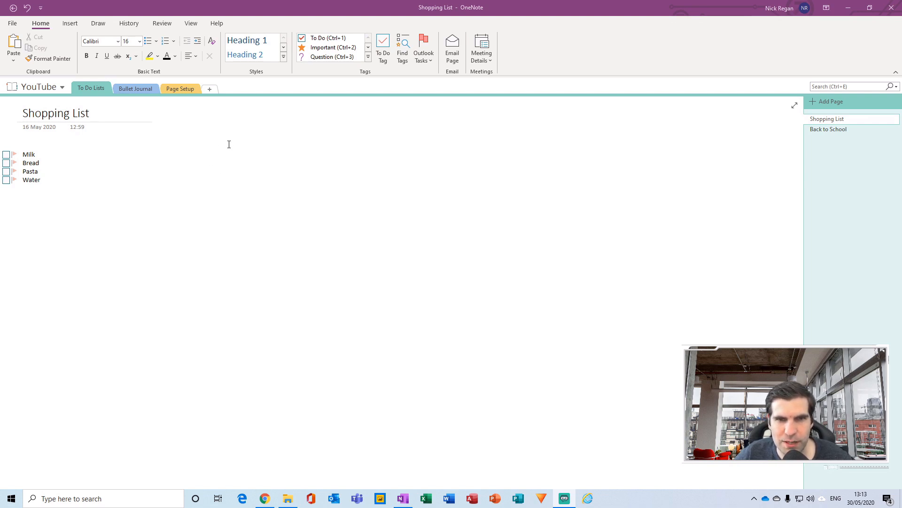
mouse_move(157, 150)
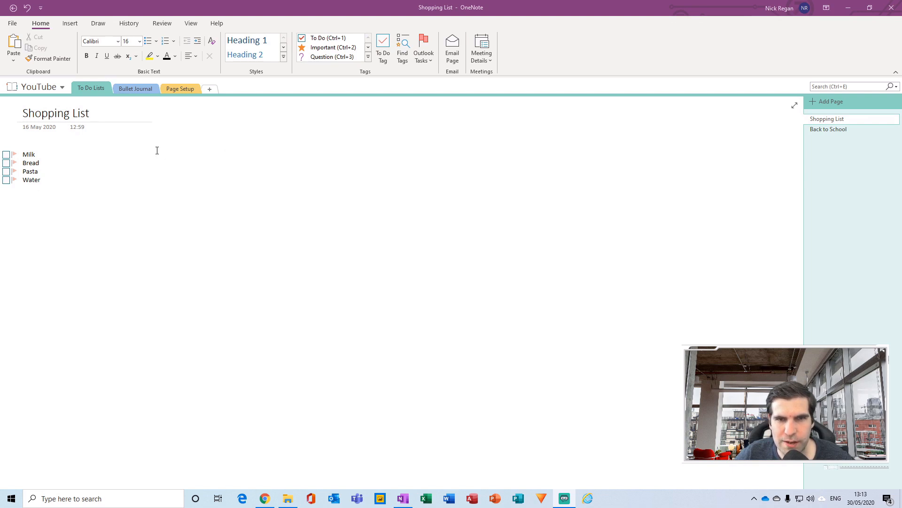
mouse_move(198, 145)
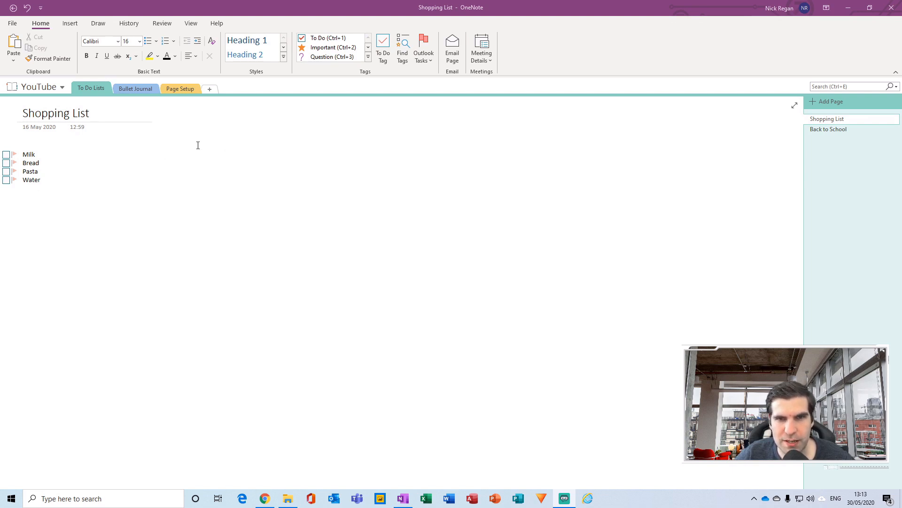
mouse_move(177, 115)
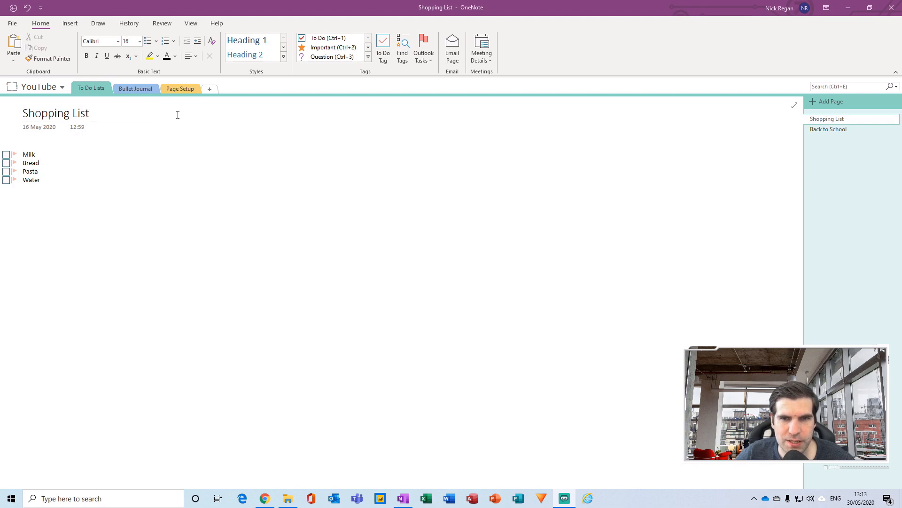
mouse_move(170, 106)
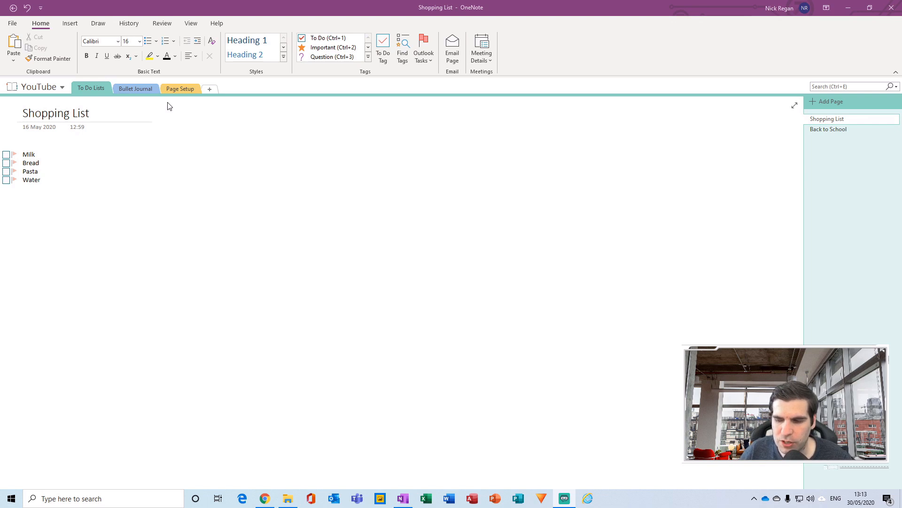
mouse_move(260, 134)
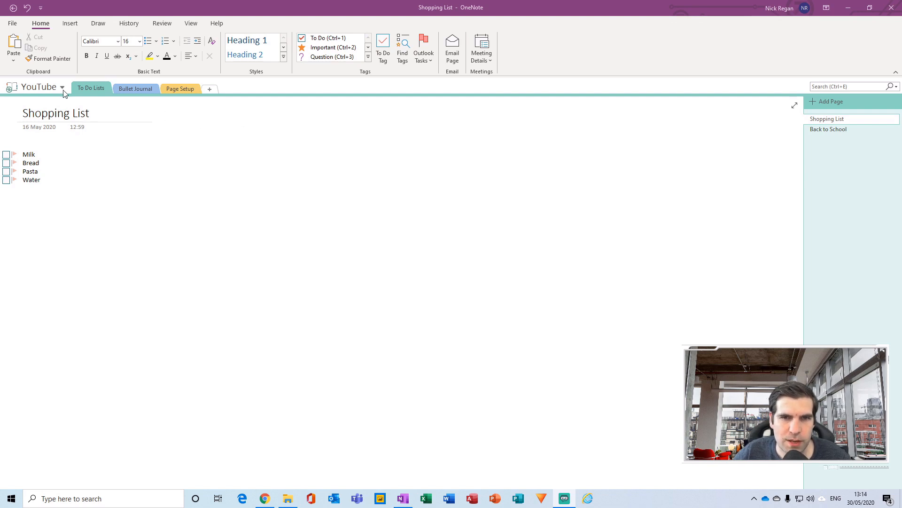
mouse_move(21, 114)
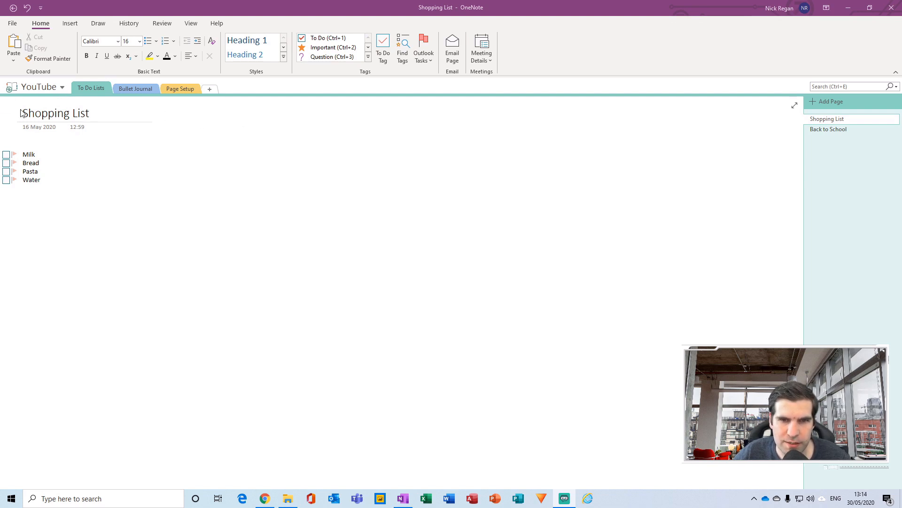
mouse_move(67, 101)
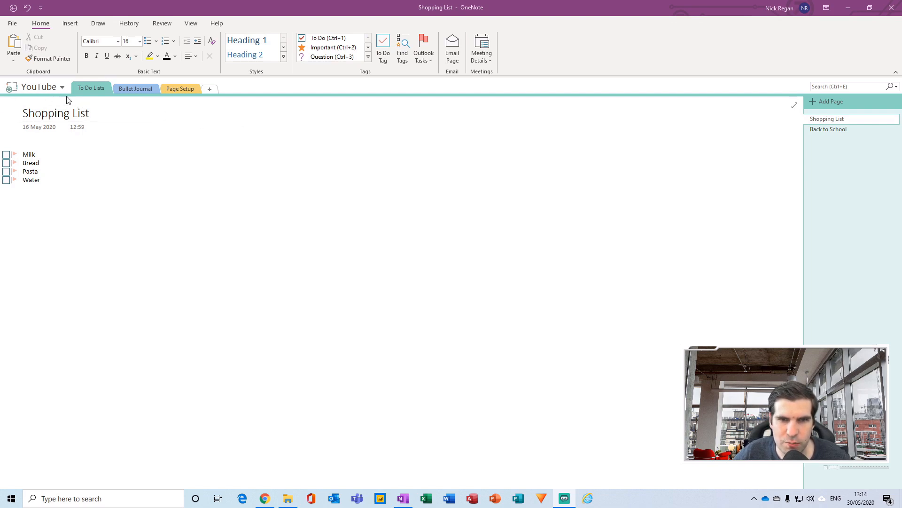
click(39, 87)
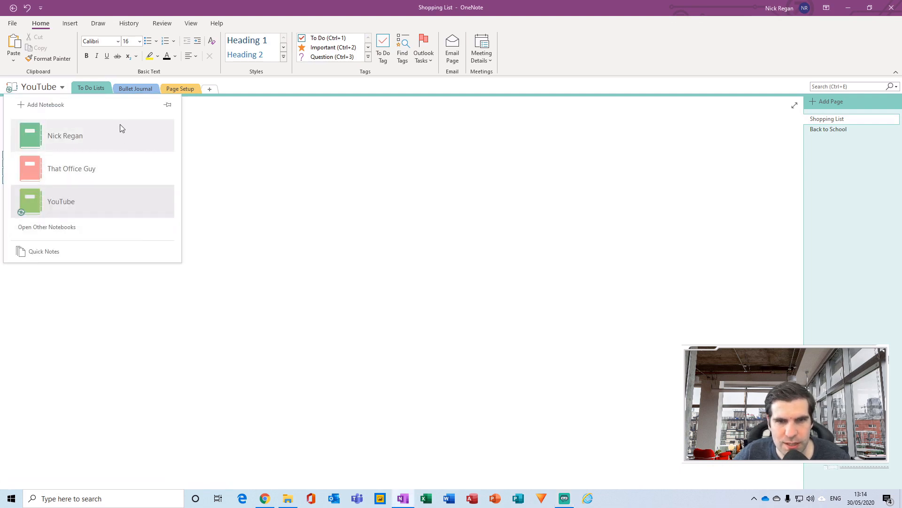
mouse_move(99, 215)
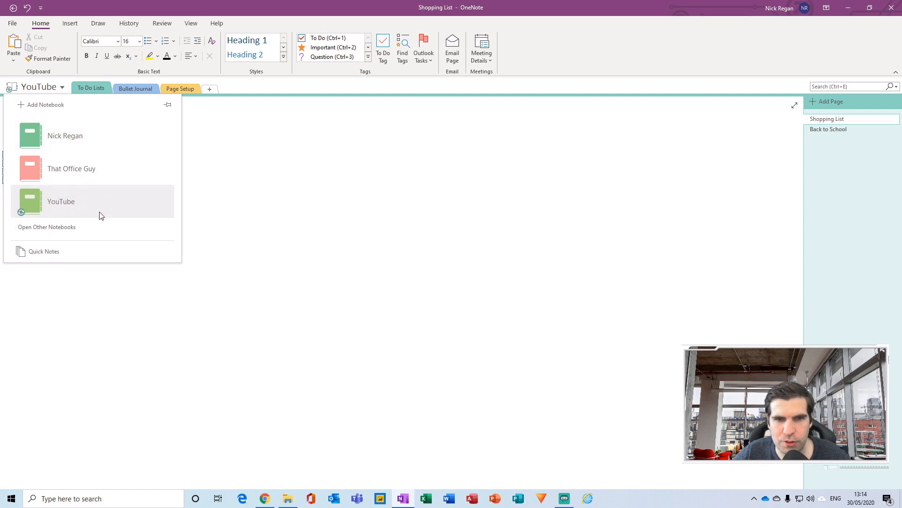
mouse_move(71, 168)
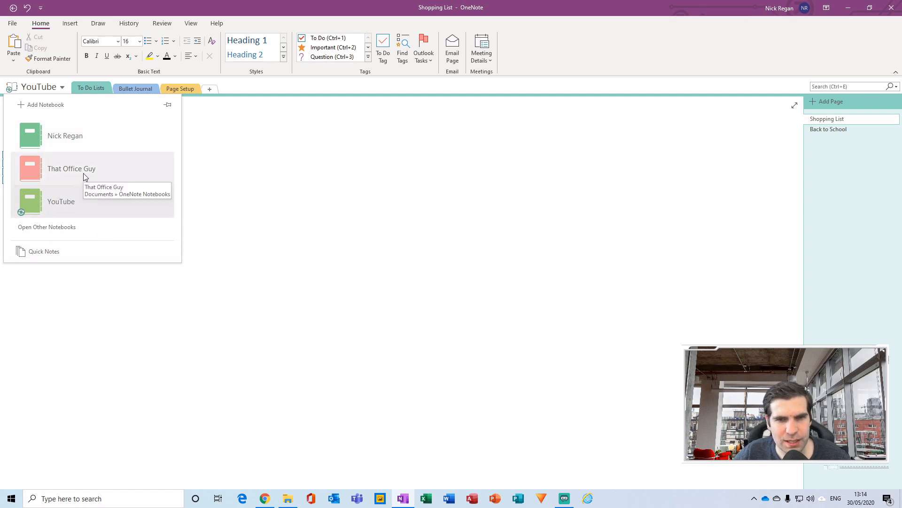
click(71, 168)
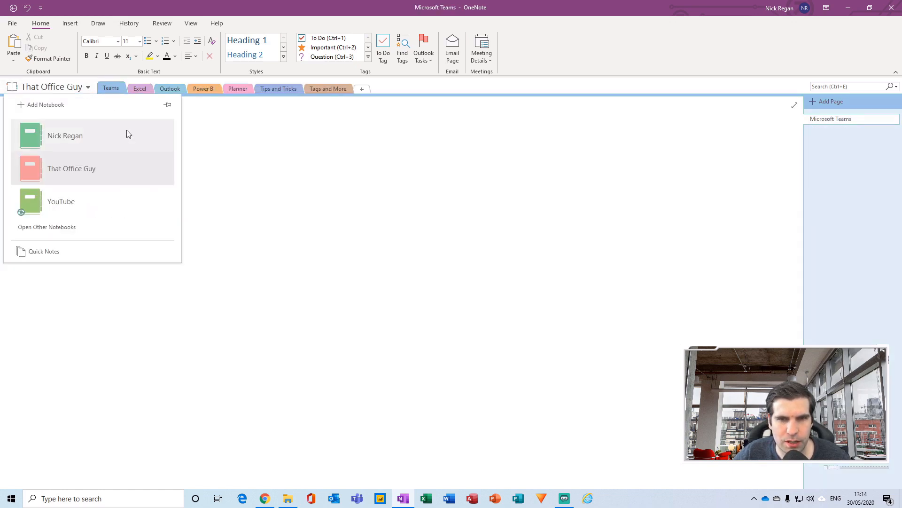
click(61, 201)
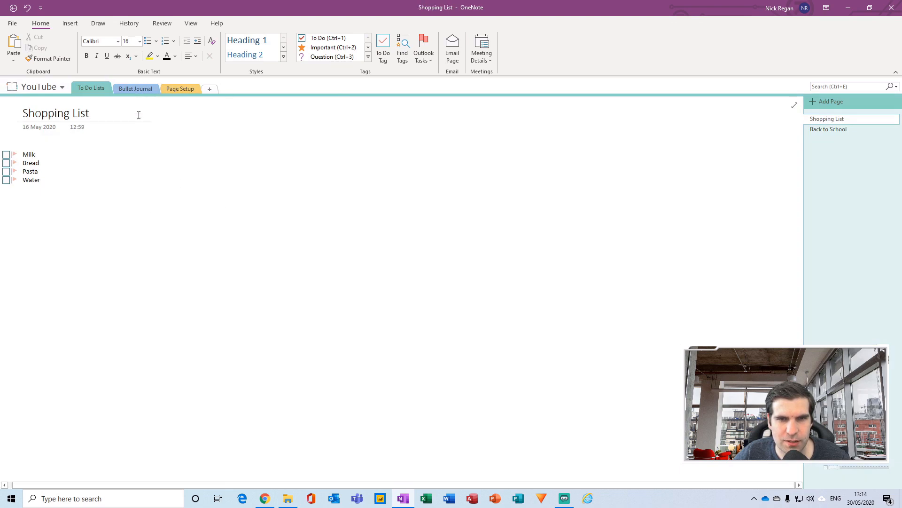
click(38, 86)
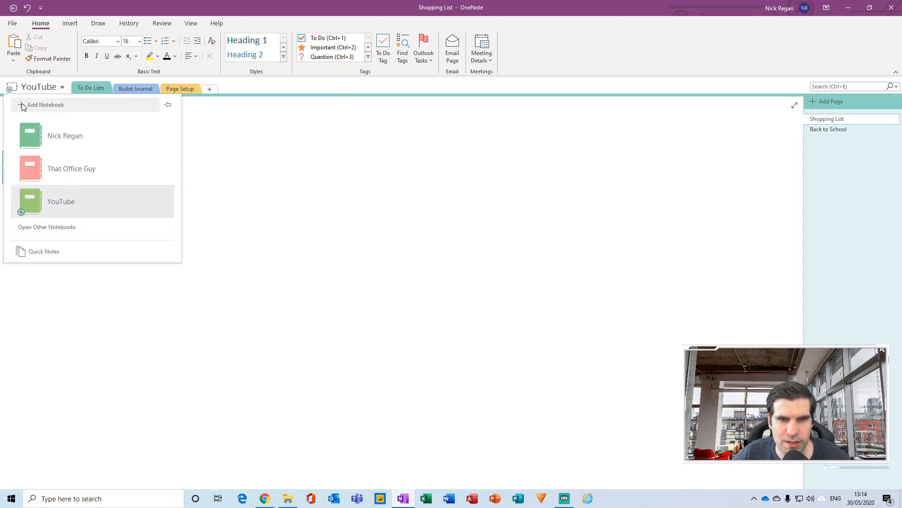
mouse_move(39, 101)
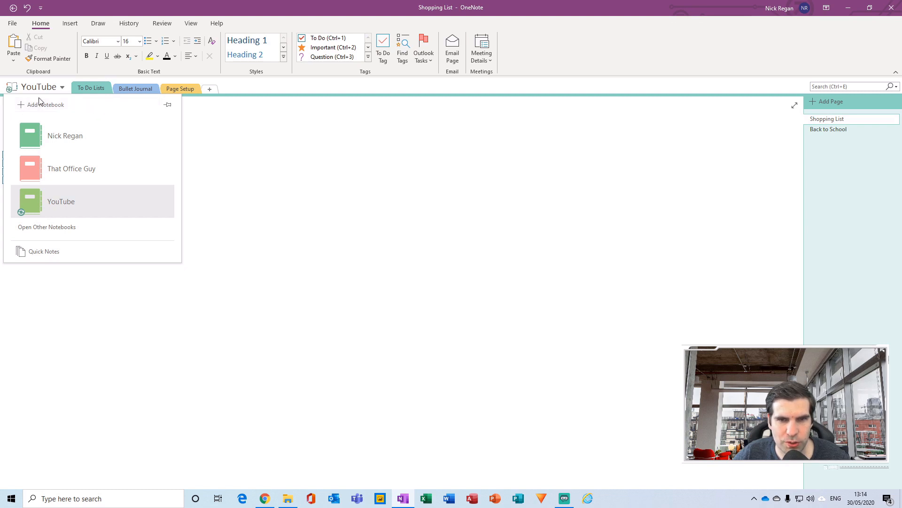
mouse_move(73, 106)
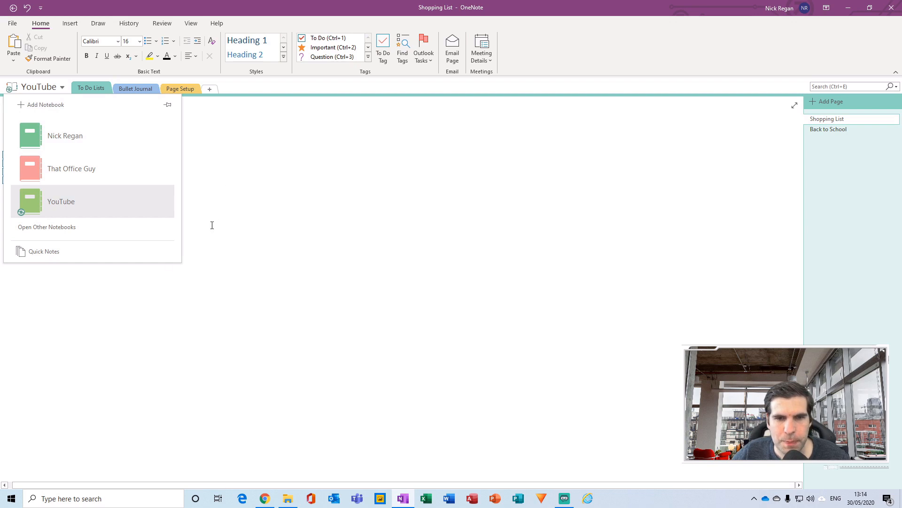
mouse_move(217, 136)
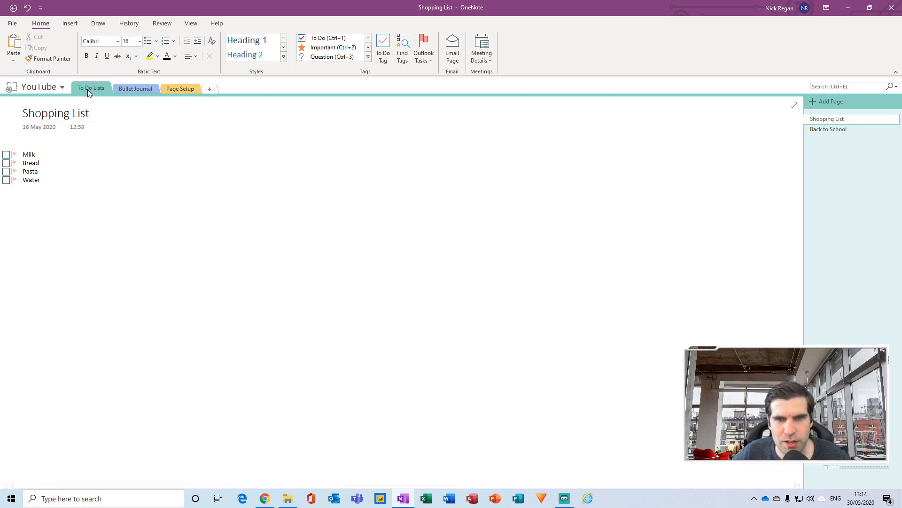
mouse_move(144, 108)
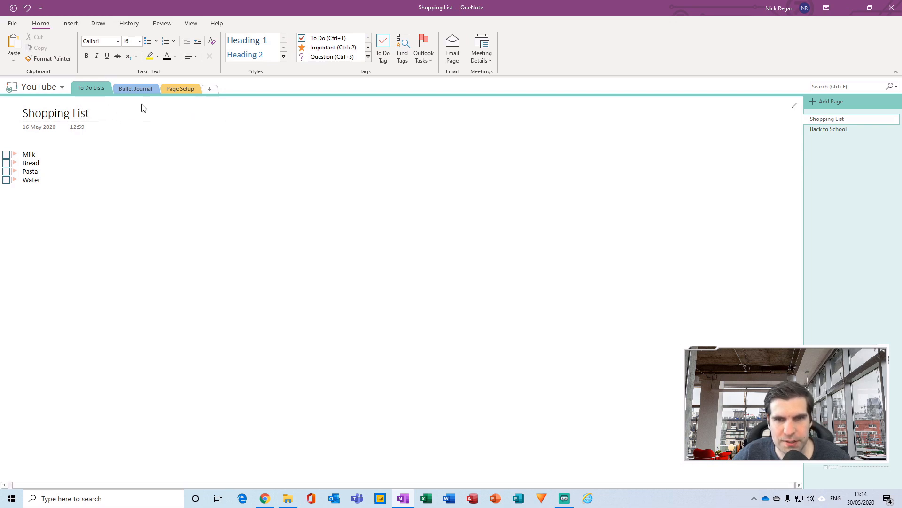
click(135, 89)
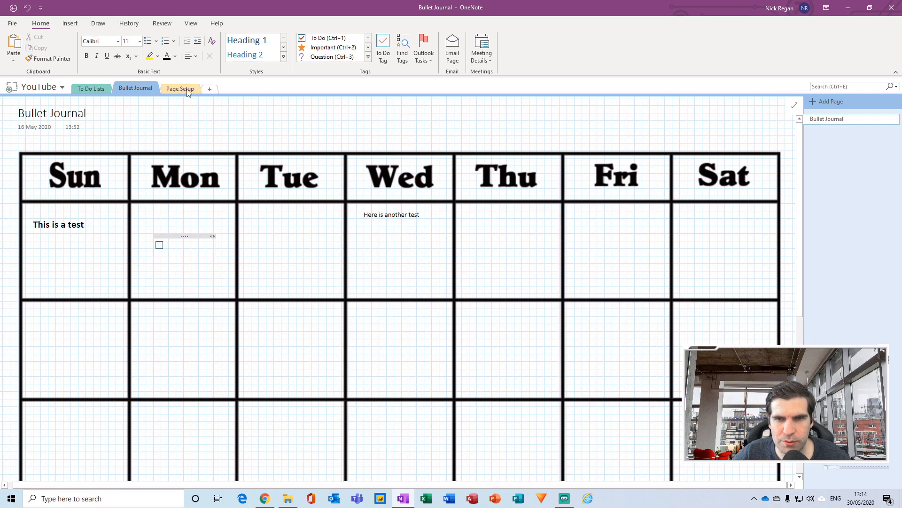
click(181, 88)
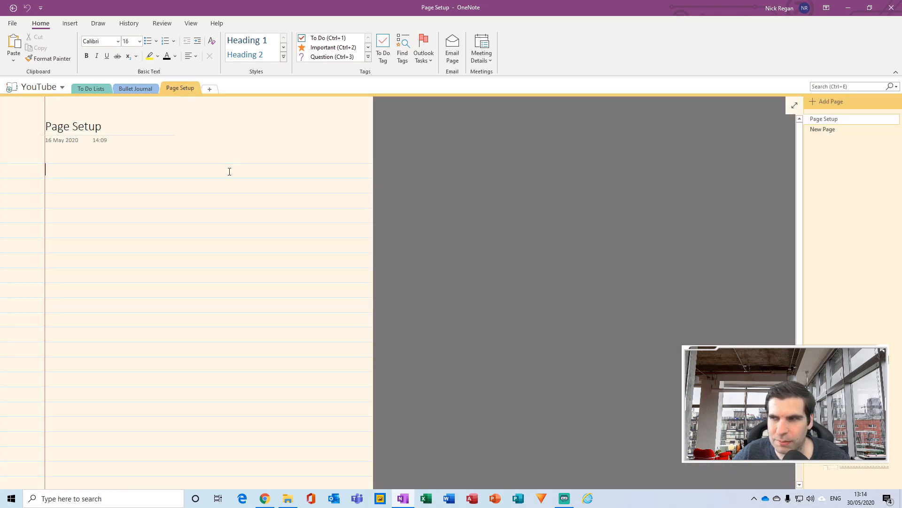
mouse_move(331, 192)
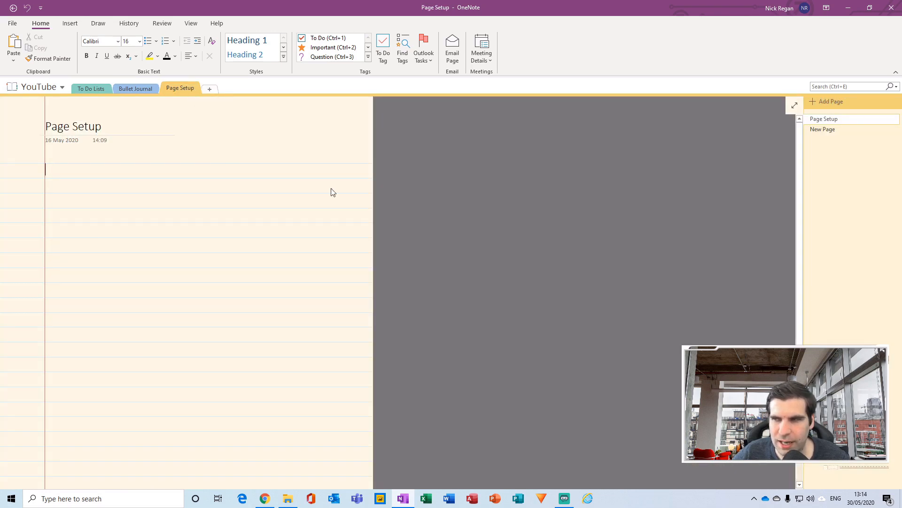
click(91, 88)
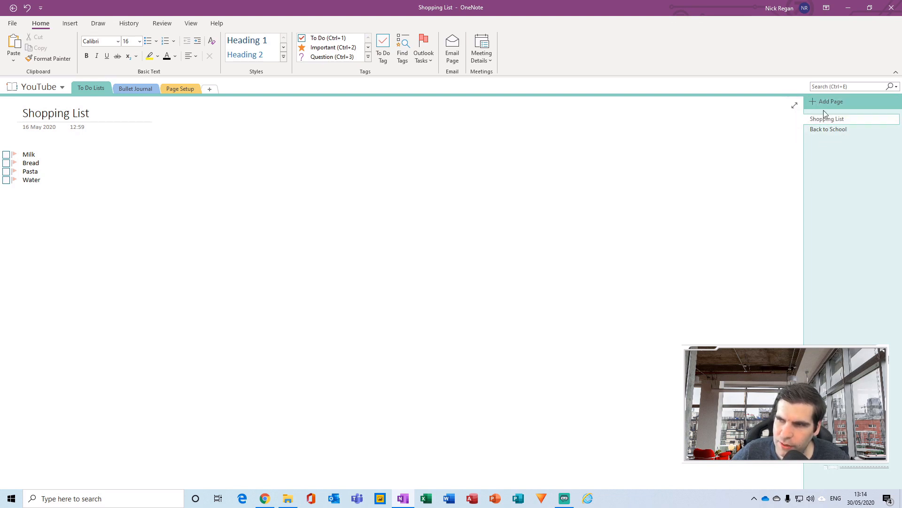
mouse_move(830, 101)
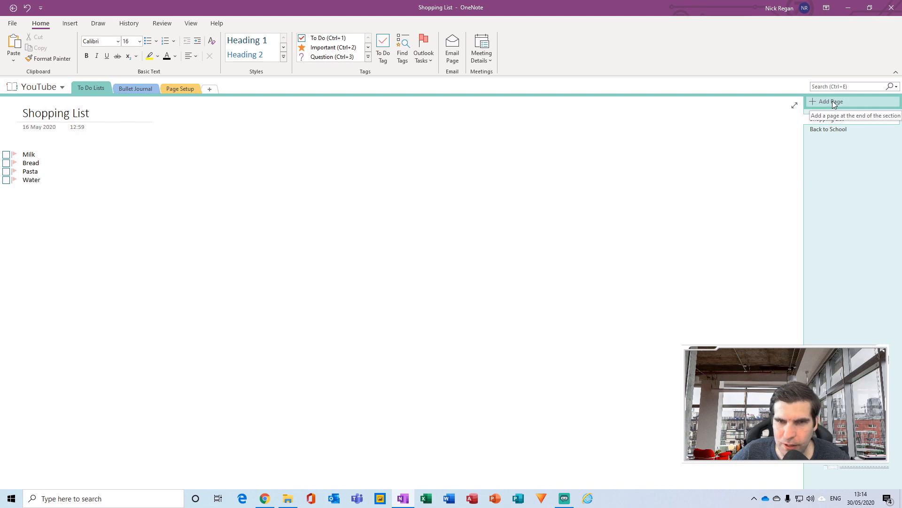
click(135, 88)
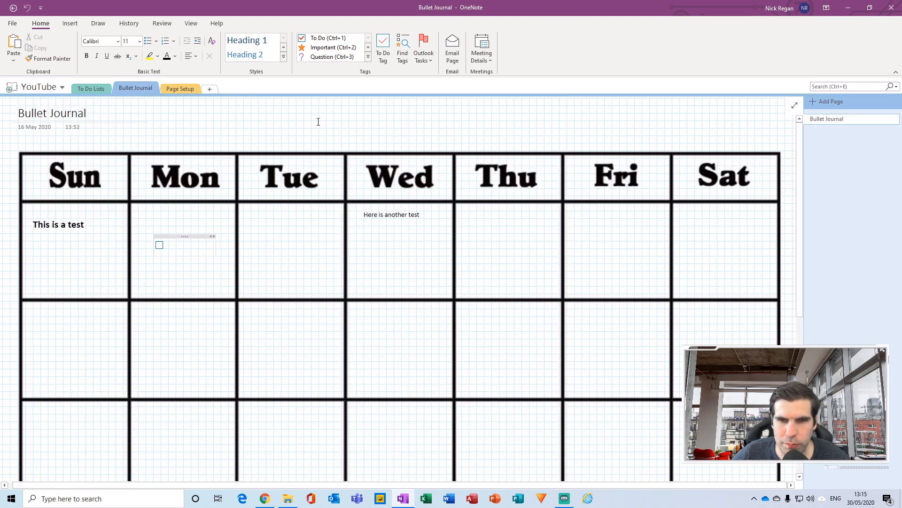
- View the blank New Page in Page Setup, then return to the Shopping List in To Do Lists
click(181, 88)
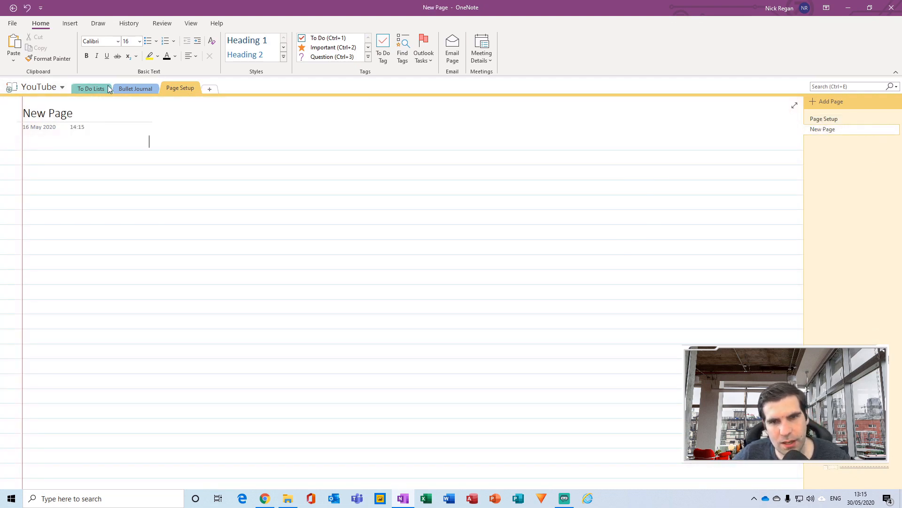
mouse_move(522, 158)
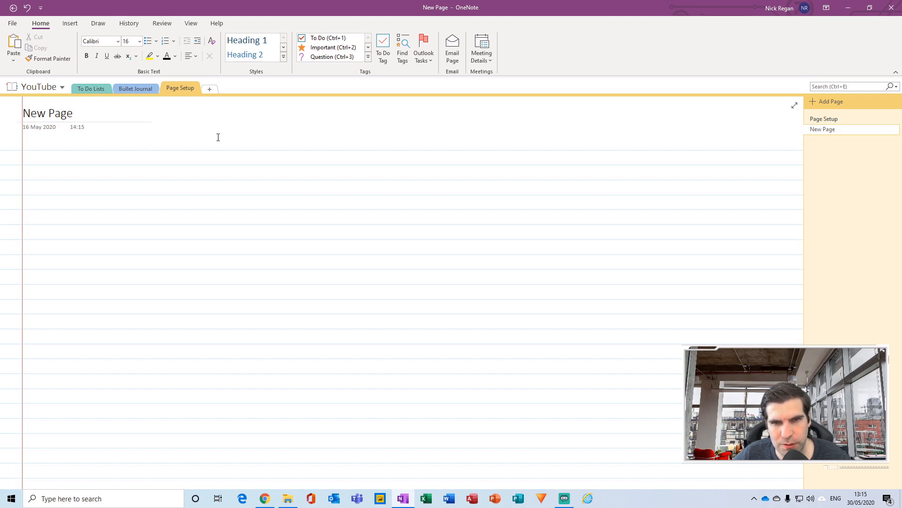
mouse_move(179, 132)
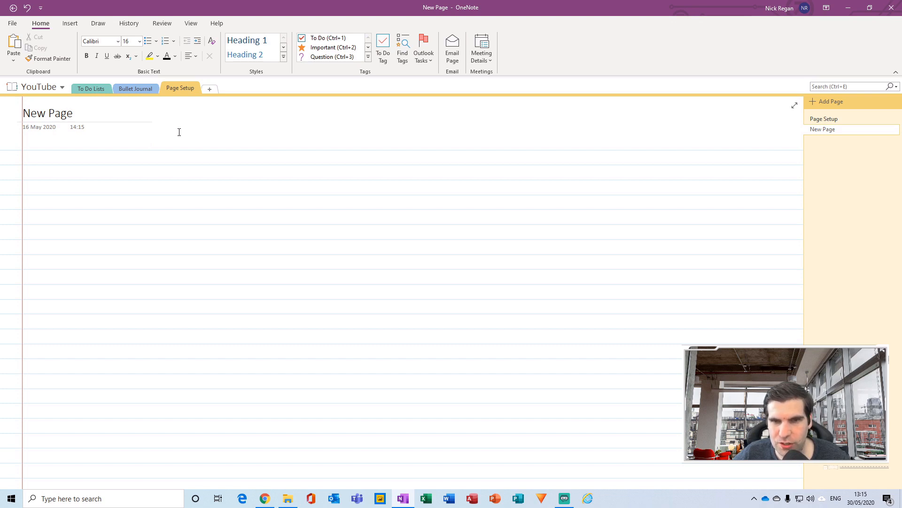
click(149, 141)
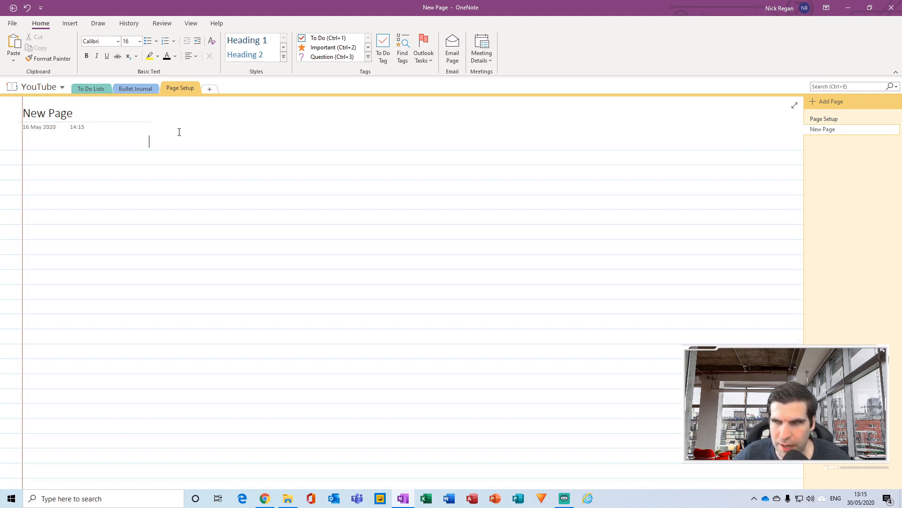
mouse_move(91, 88)
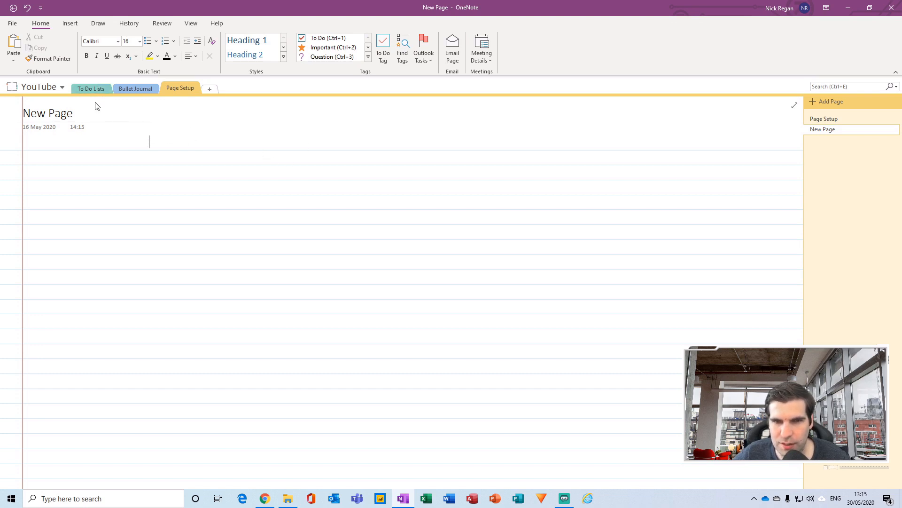
mouse_move(101, 99)
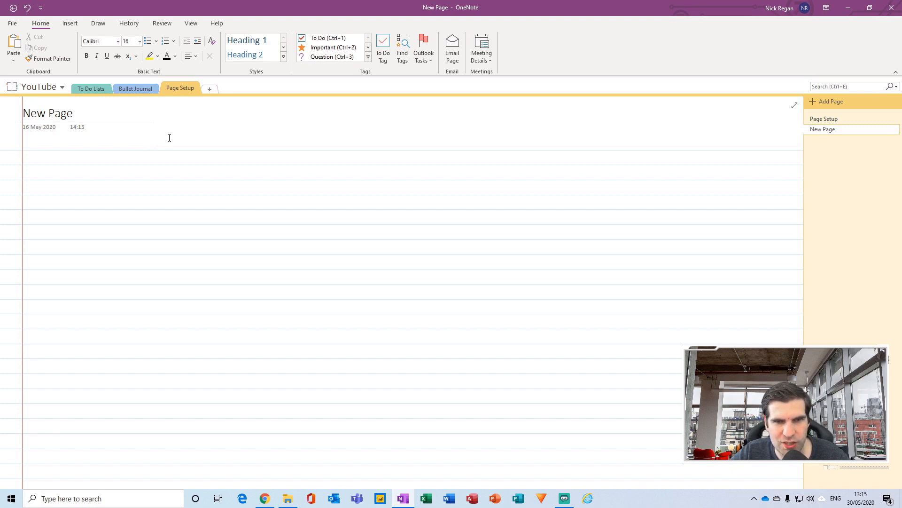
click(149, 141)
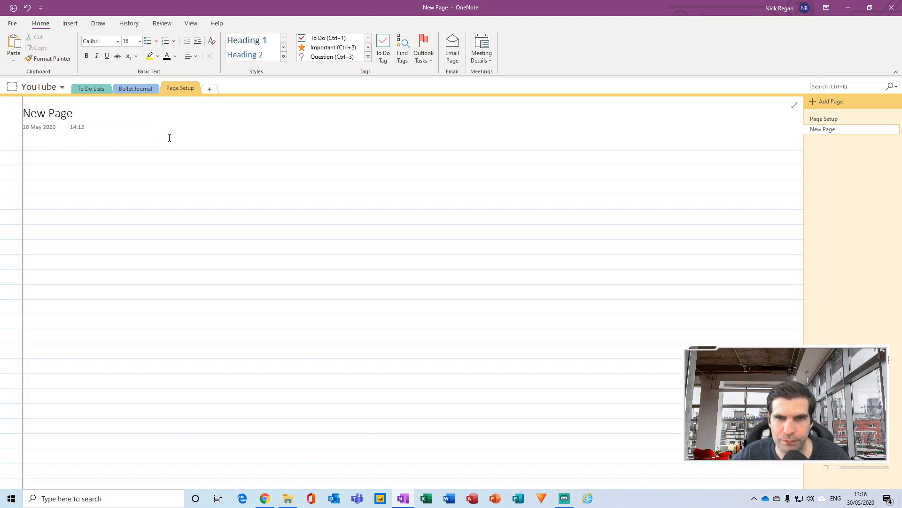
mouse_move(212, 139)
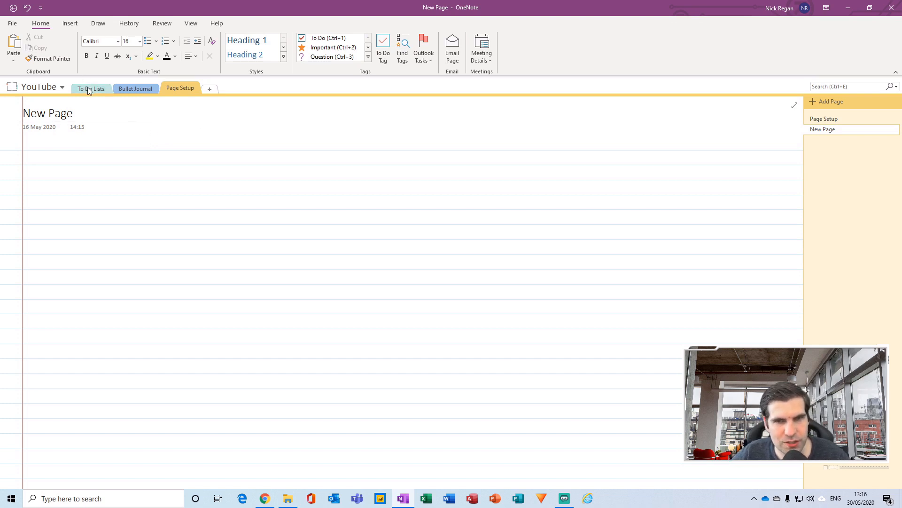
mouse_move(90, 88)
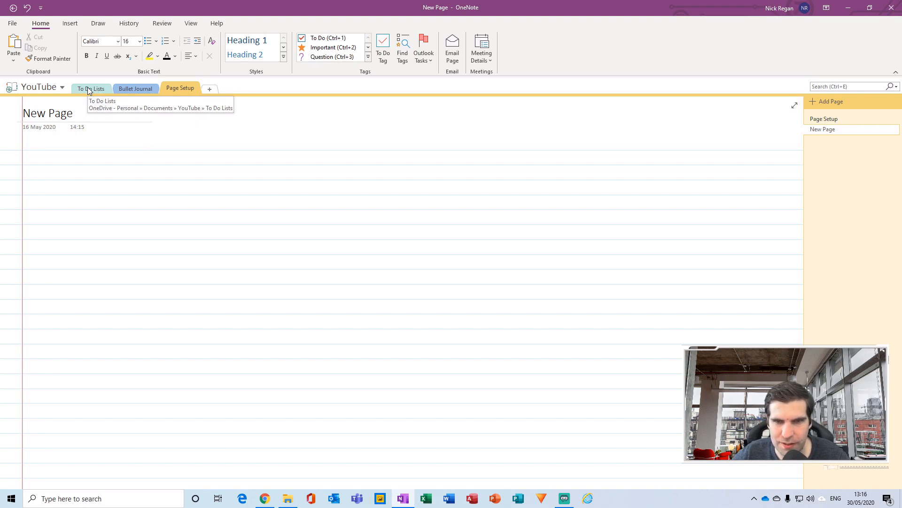
click(90, 88)
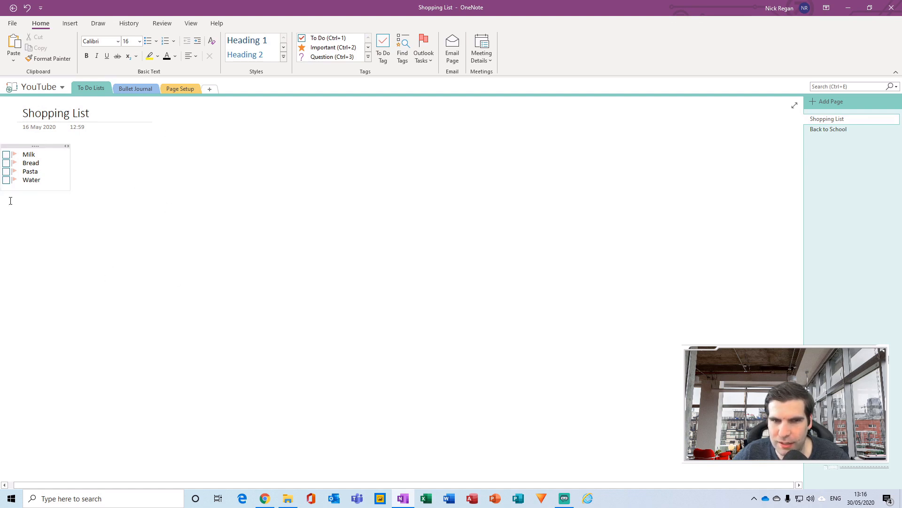
- Add a note reading 'This is a test' in a new text box on the Shopping List page
click(162, 232)
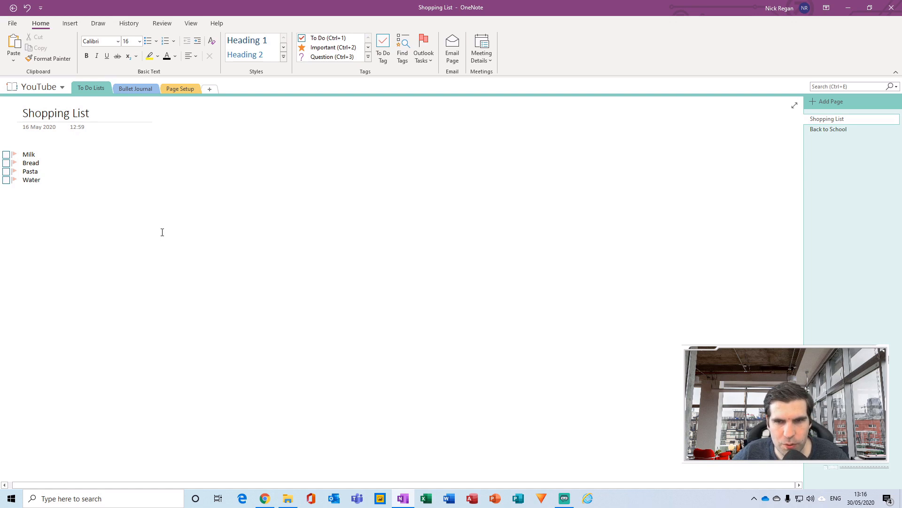
mouse_move(179, 272)
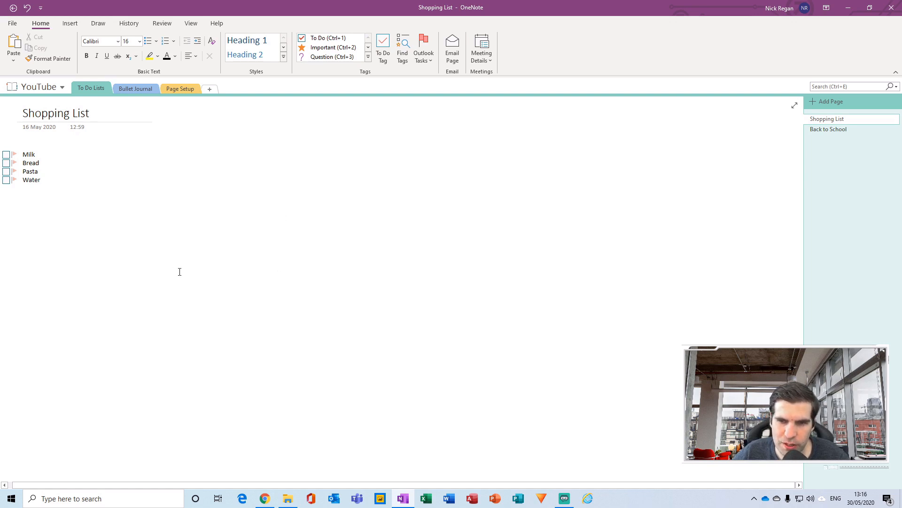
mouse_move(290, 184)
text(T)
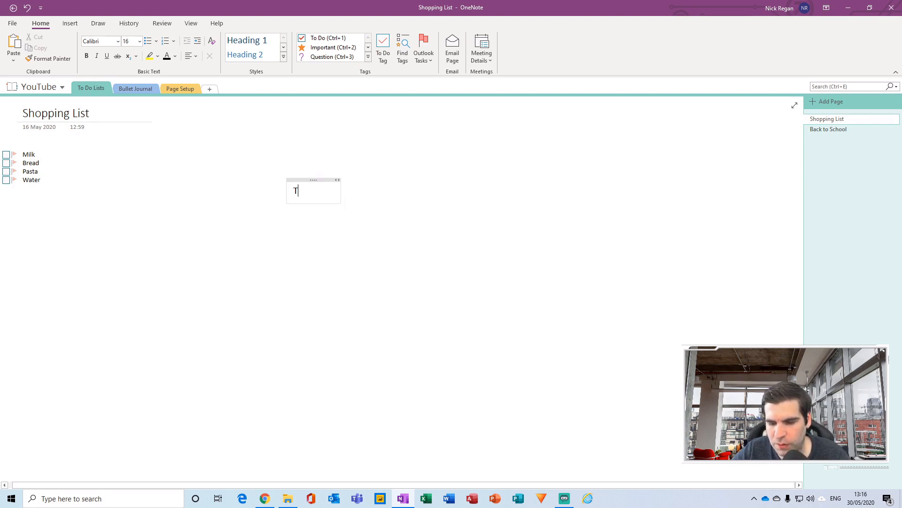
text(his is a te)
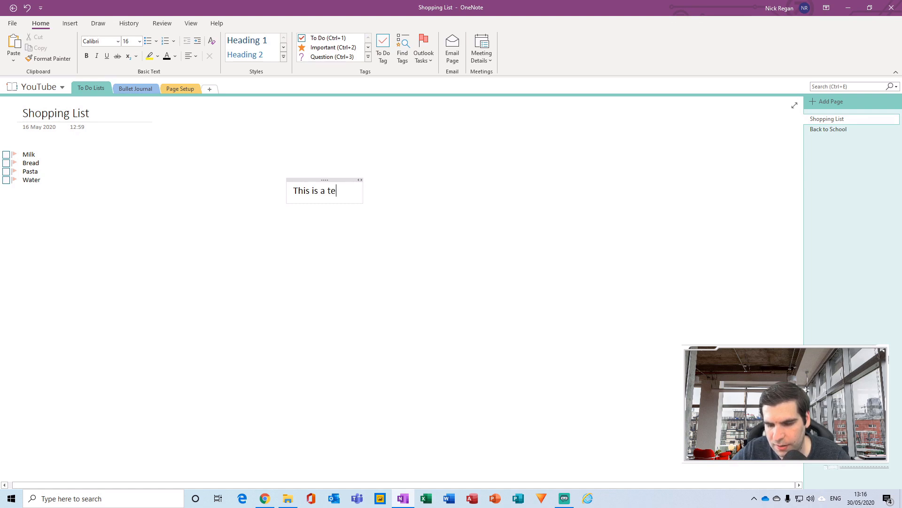
text(st)
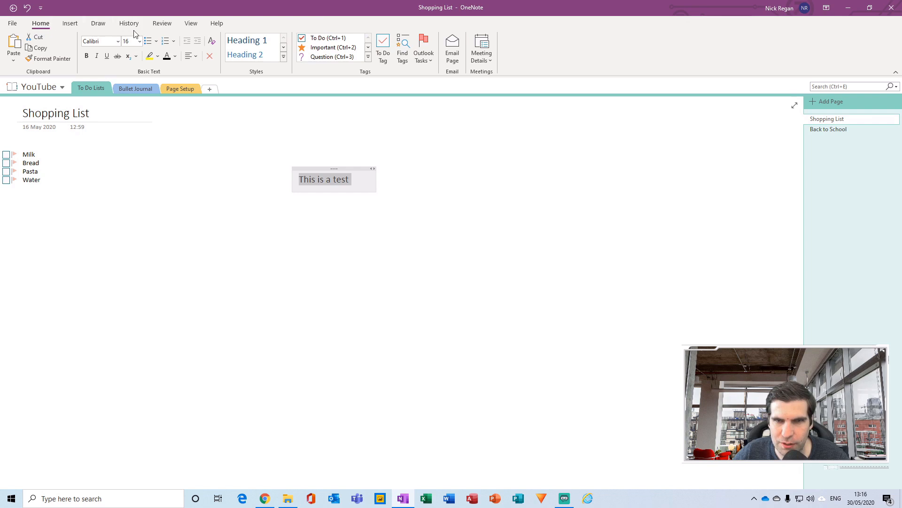
mouse_move(352, 169)
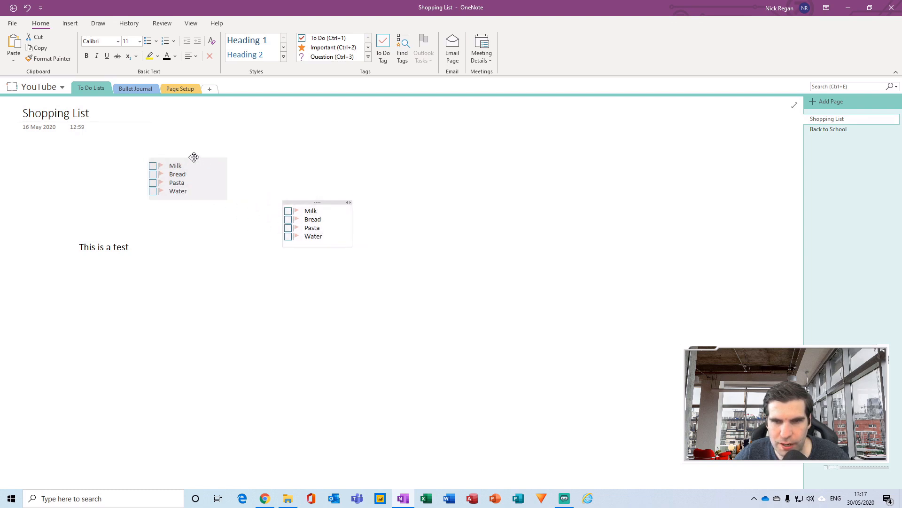
- Move the checklist back to the top left and pick up the 'This is a test' note to reposition it
drag(194, 157, 71, 149)
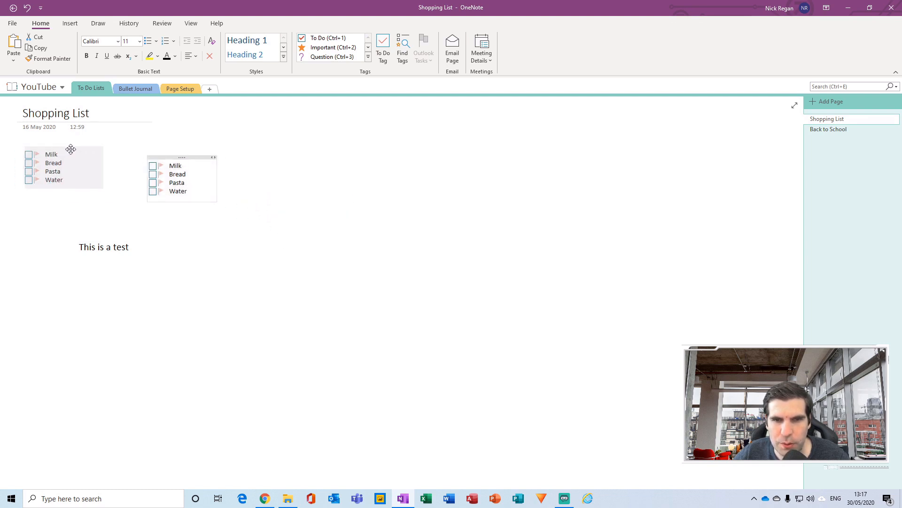
click(114, 214)
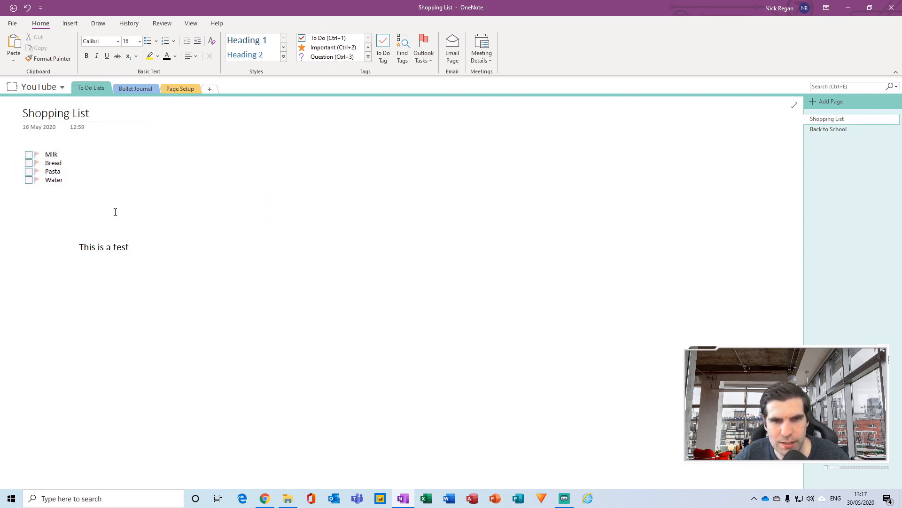
click(104, 247)
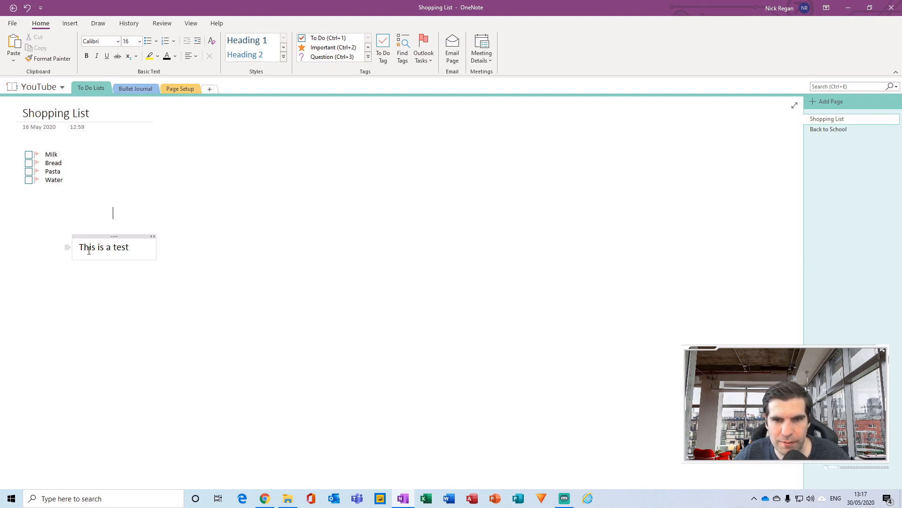
mouse_move(99, 236)
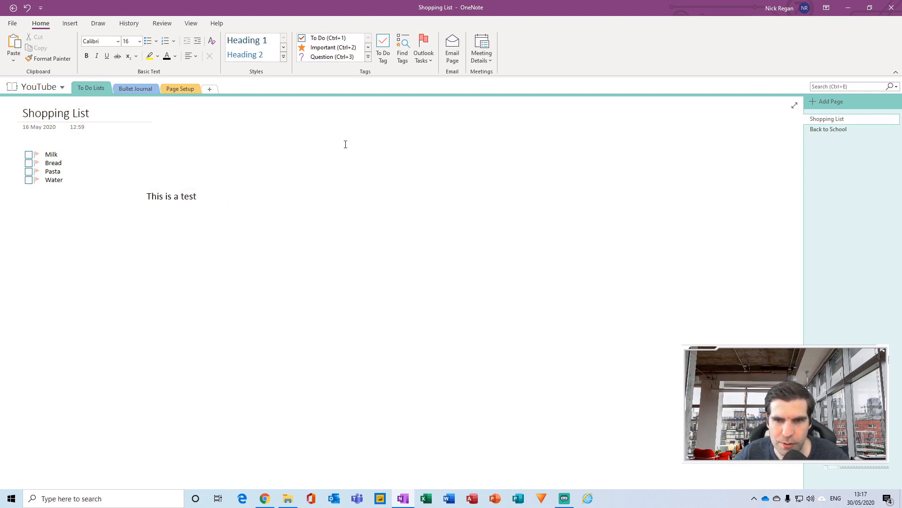
mouse_move(519, 357)
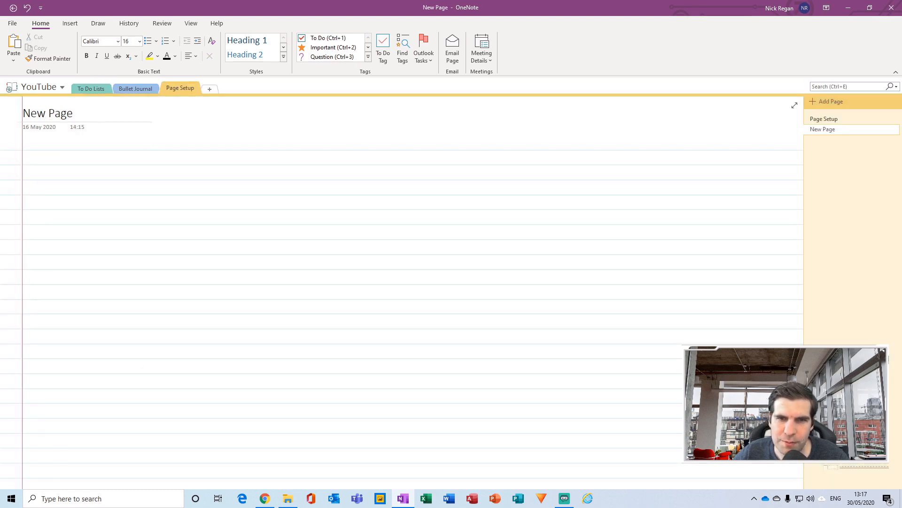
mouse_move(219, 224)
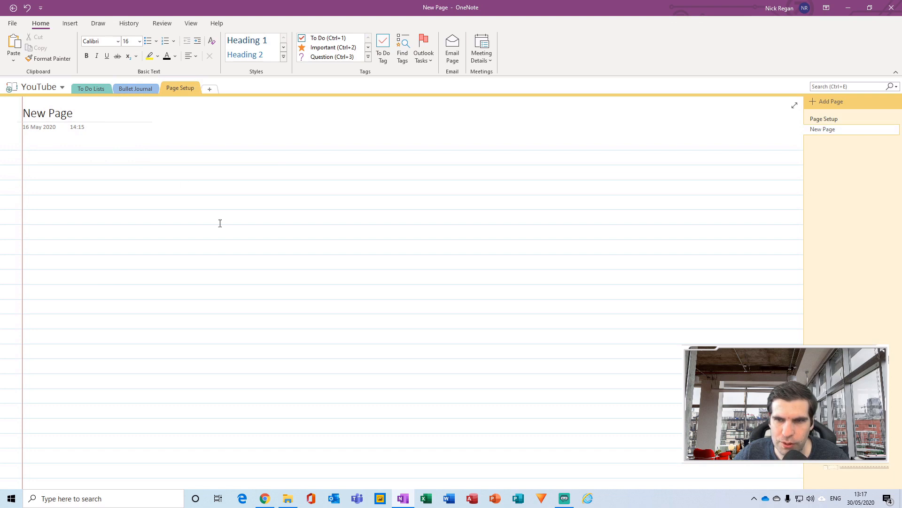
- Nudge the test note slightly right under the checklist, visiting Page Setup and returning to To Do Lists
click(824, 119)
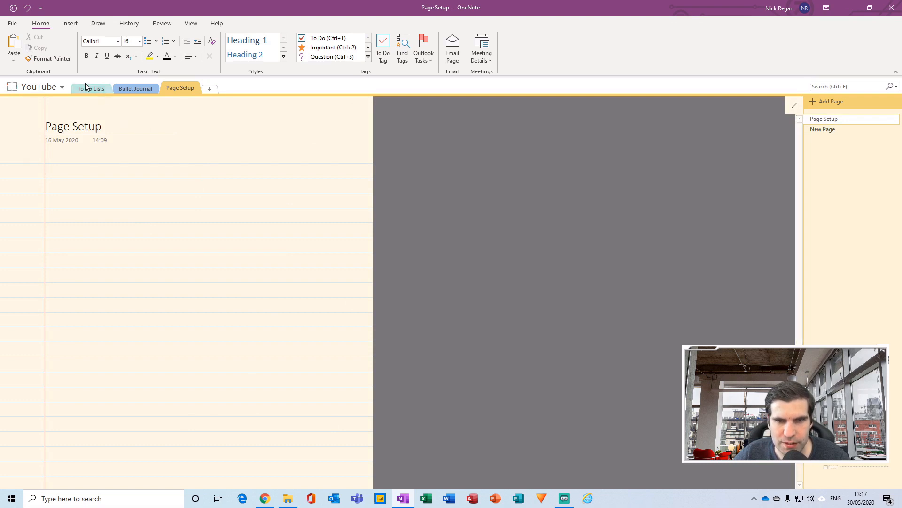
click(91, 88)
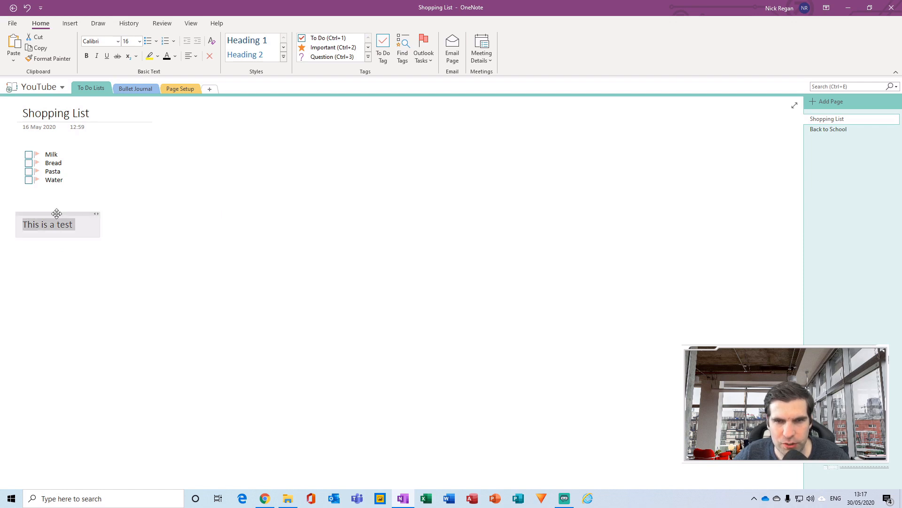
drag(57, 213, 61, 191)
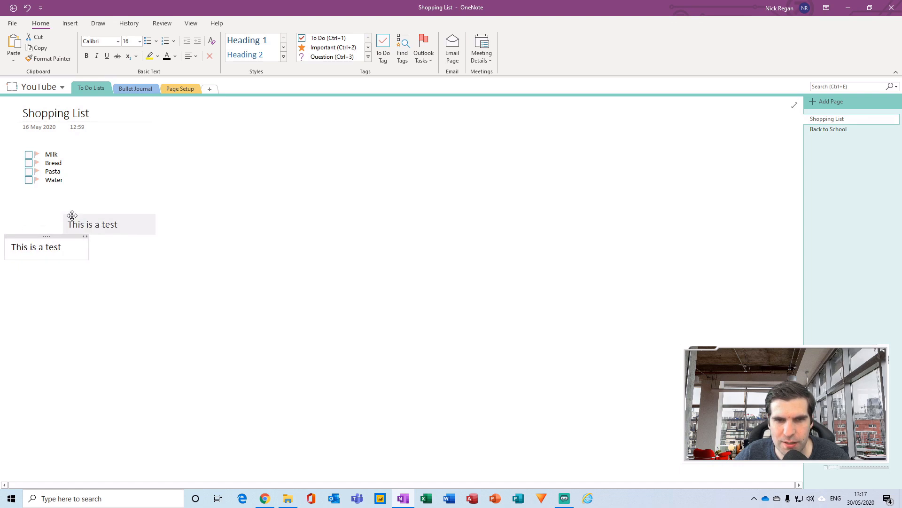
click(180, 88)
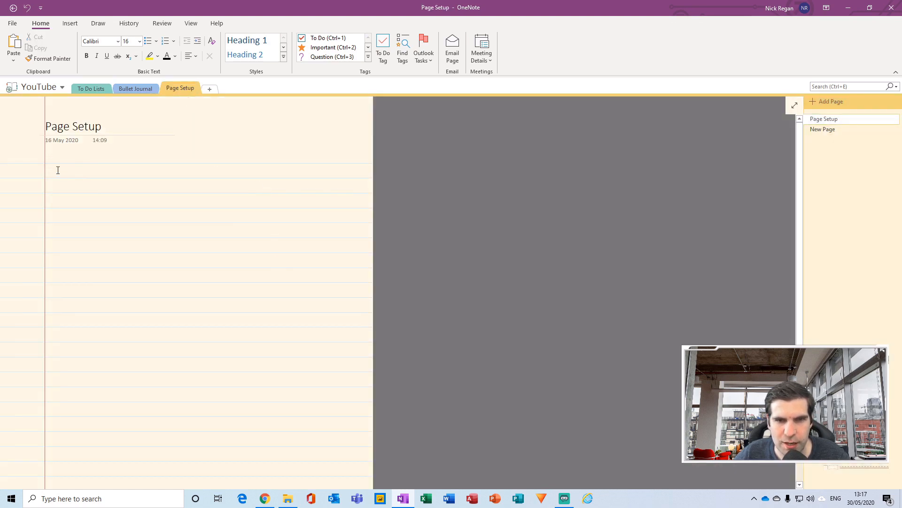
mouse_move(102, 179)
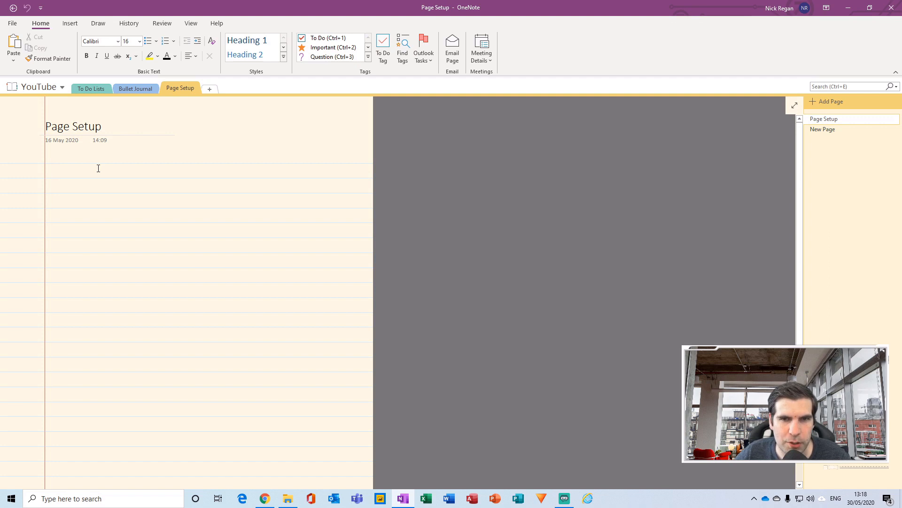
mouse_move(102, 120)
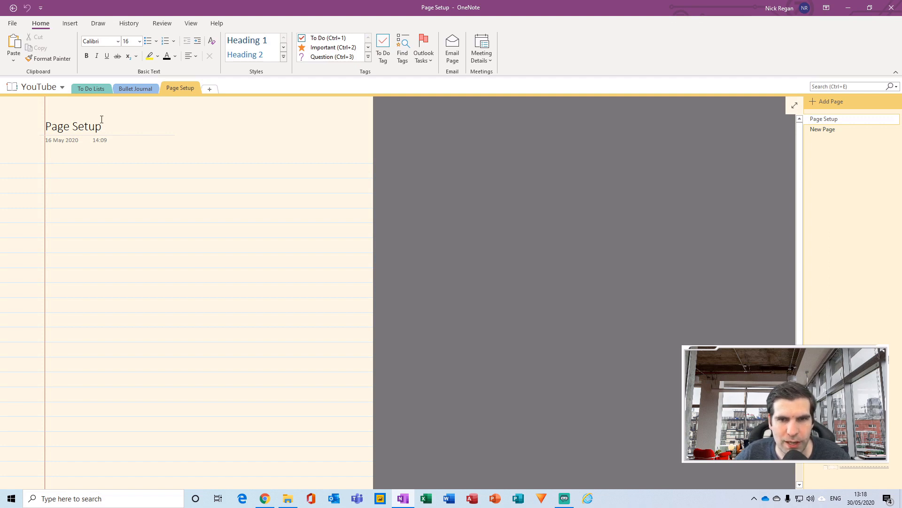
mouse_move(190, 148)
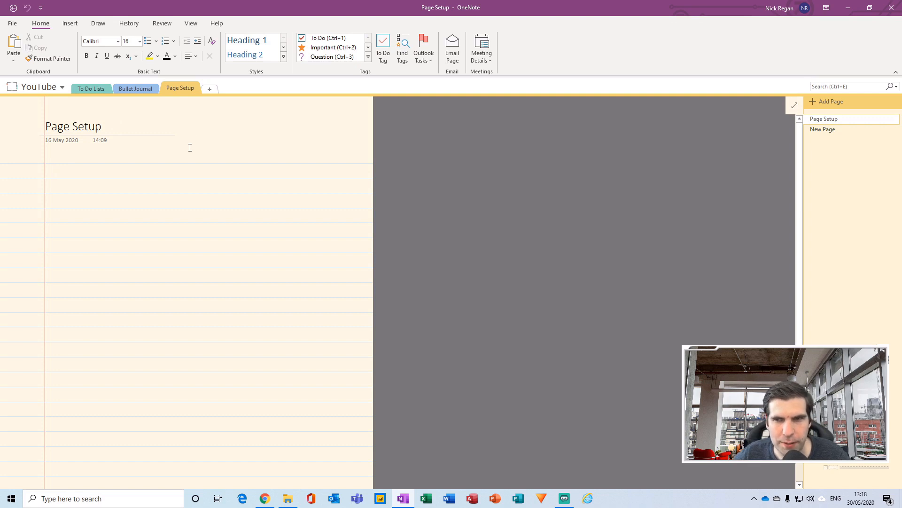
click(90, 88)
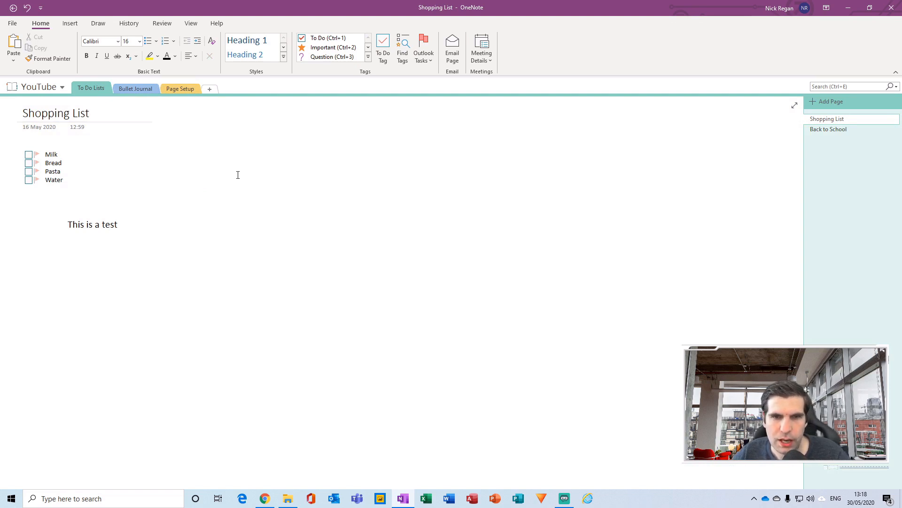
click(214, 178)
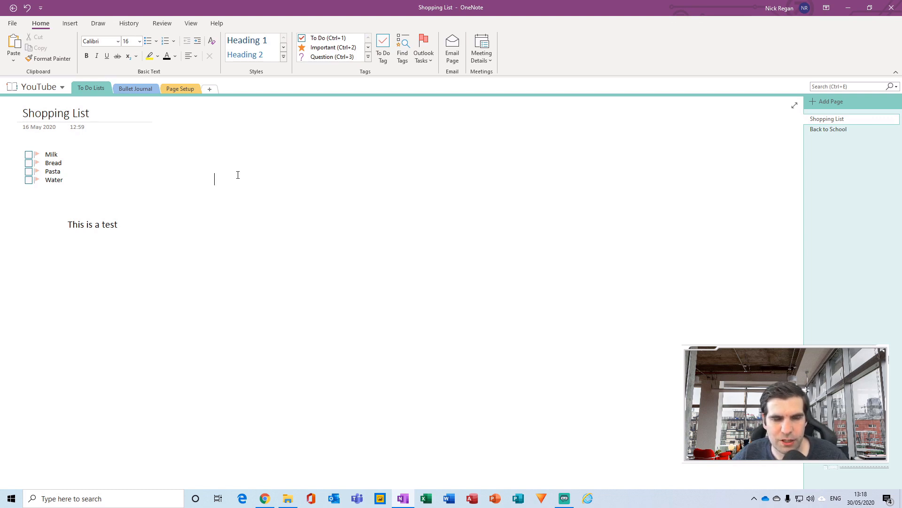
mouse_move(342, 240)
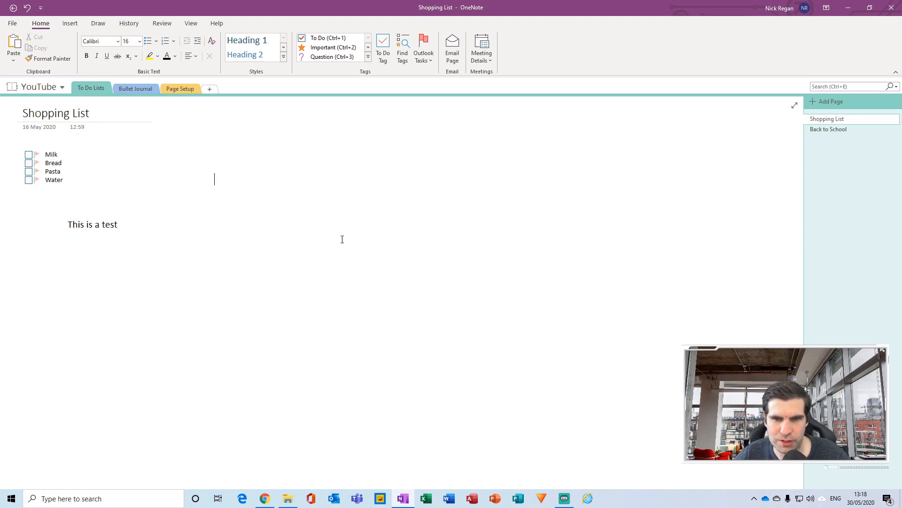
mouse_move(319, 163)
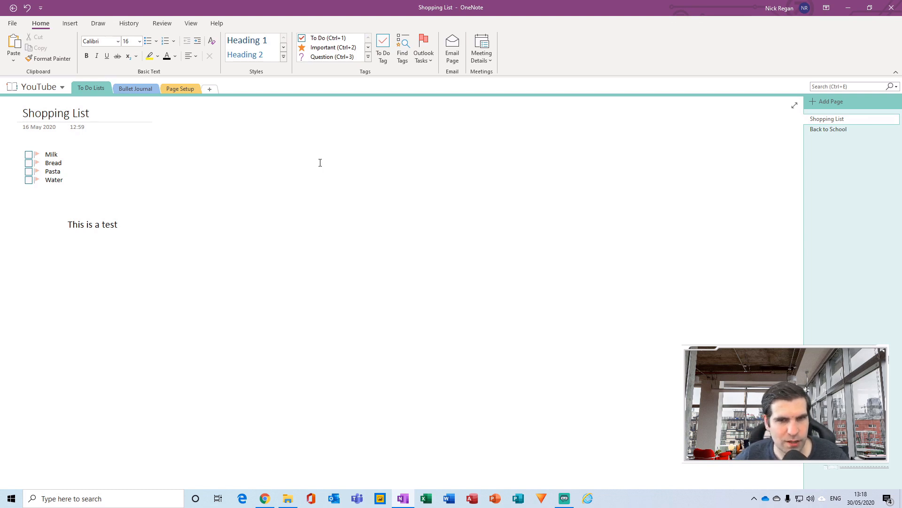
click(271, 157)
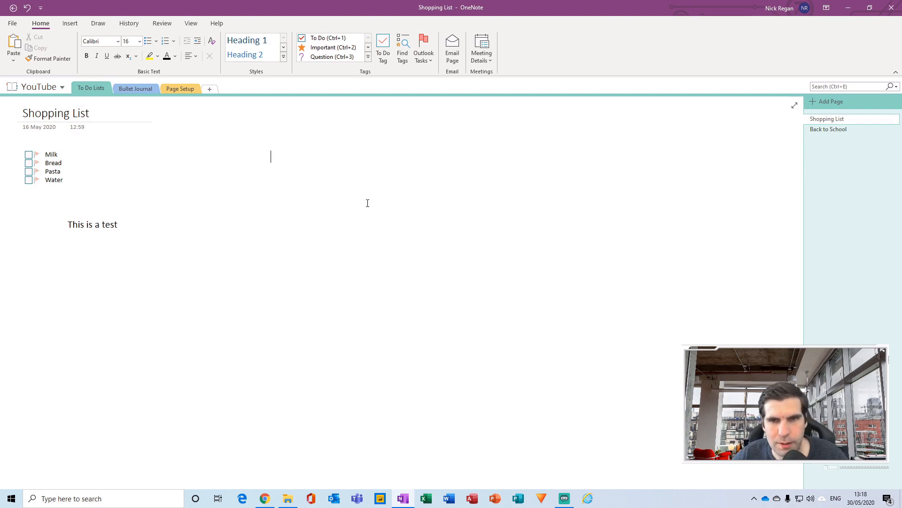
mouse_move(288, 200)
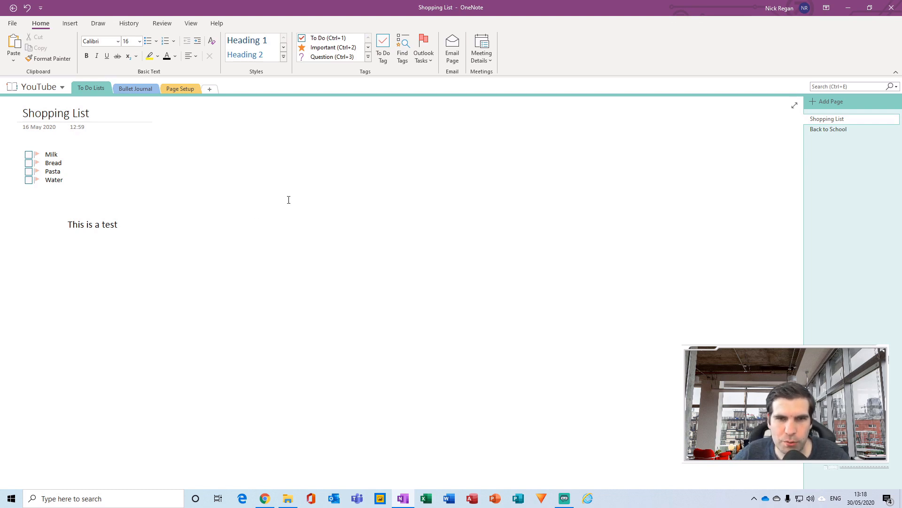
mouse_move(314, 204)
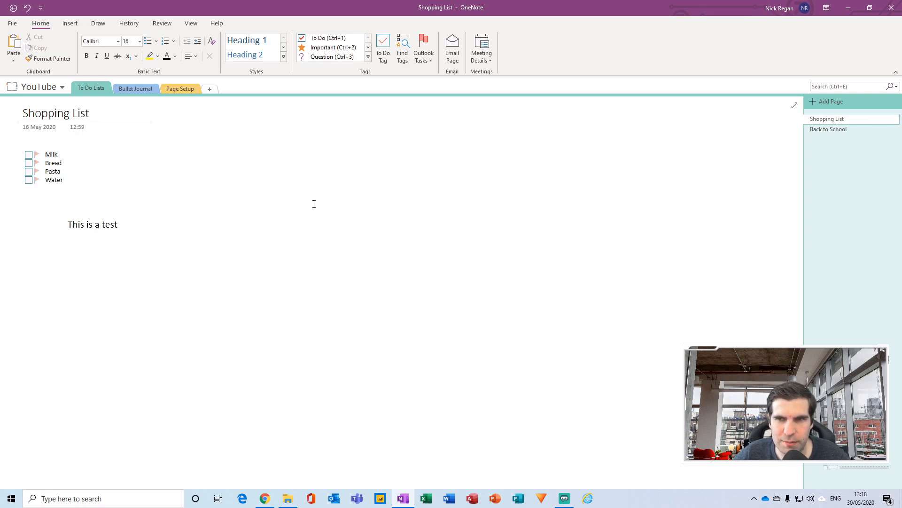
mouse_move(357, 128)
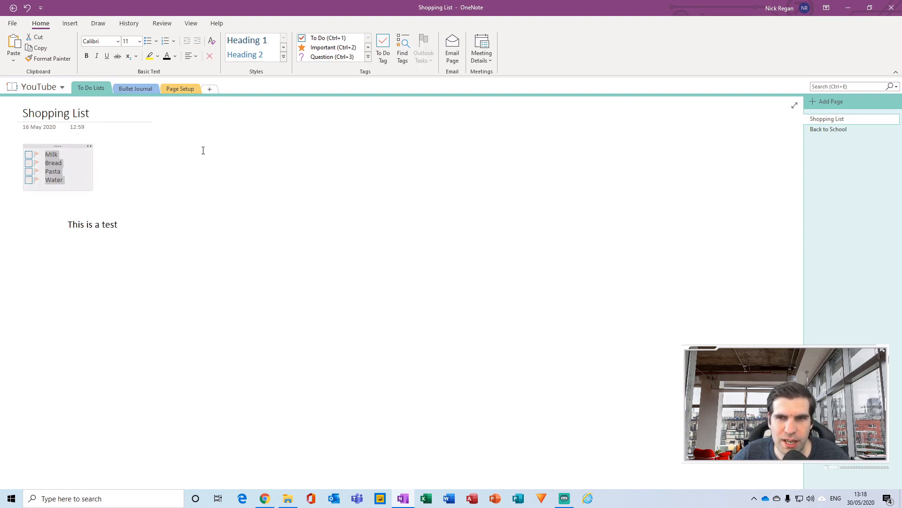
mouse_move(423, 46)
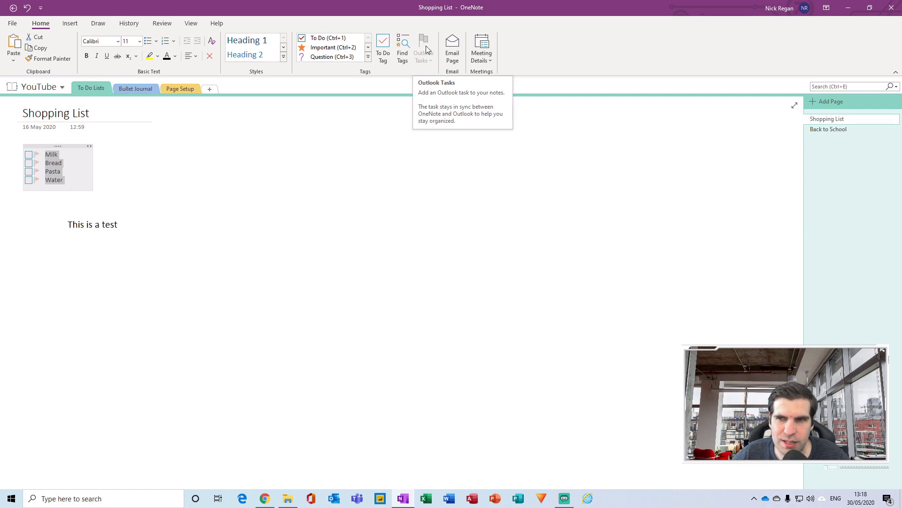
mouse_move(329, 165)
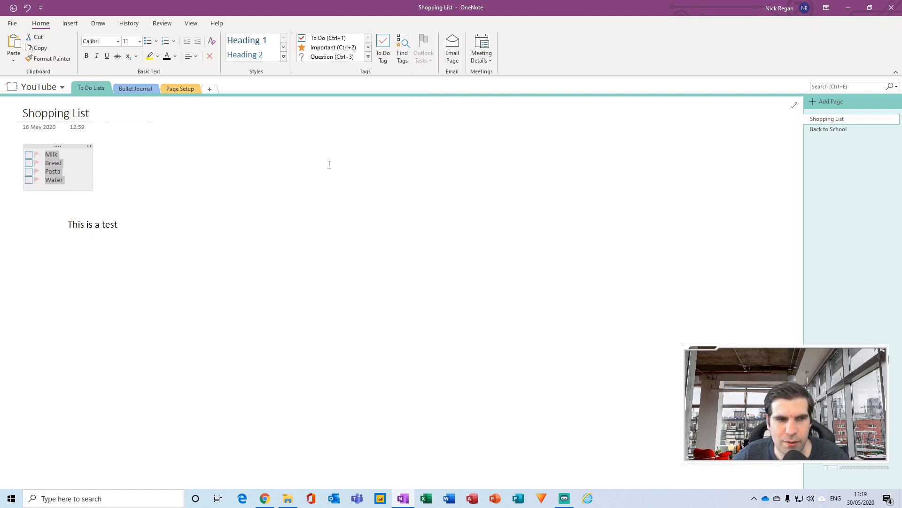
mouse_move(73, 157)
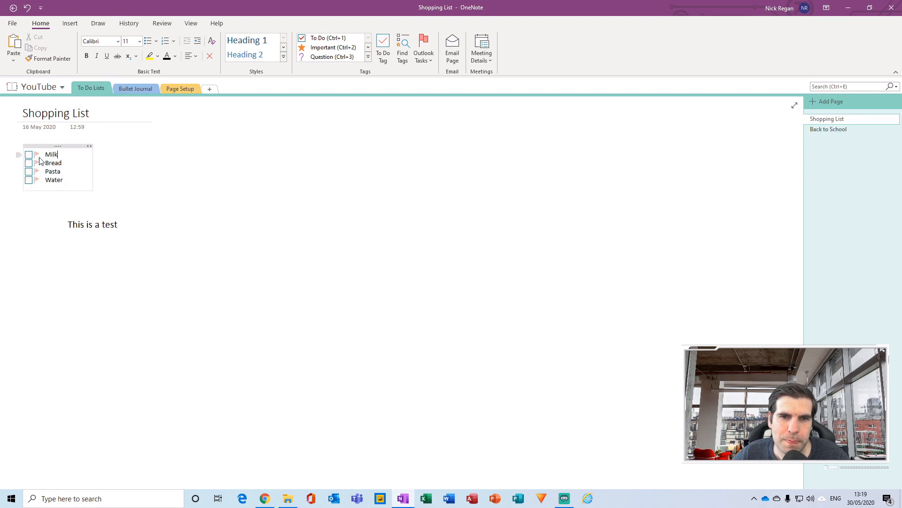
mouse_move(68, 146)
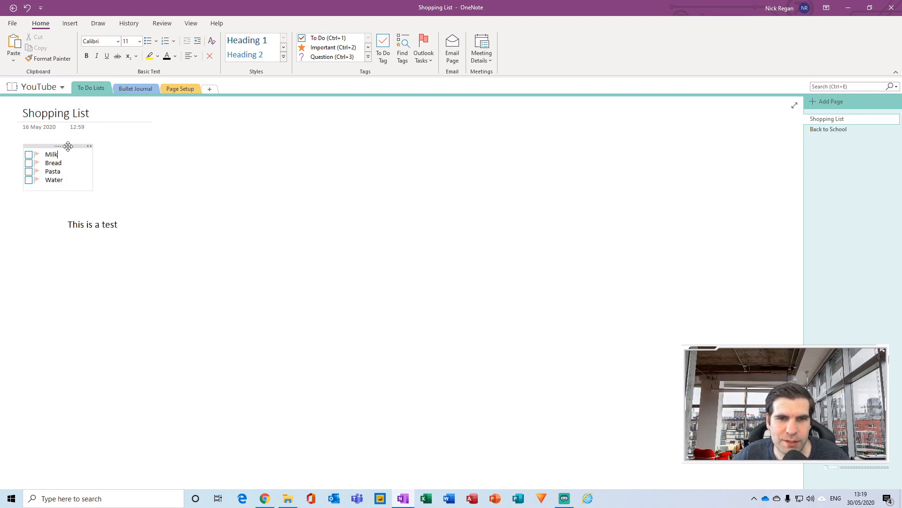
mouse_move(262, 162)
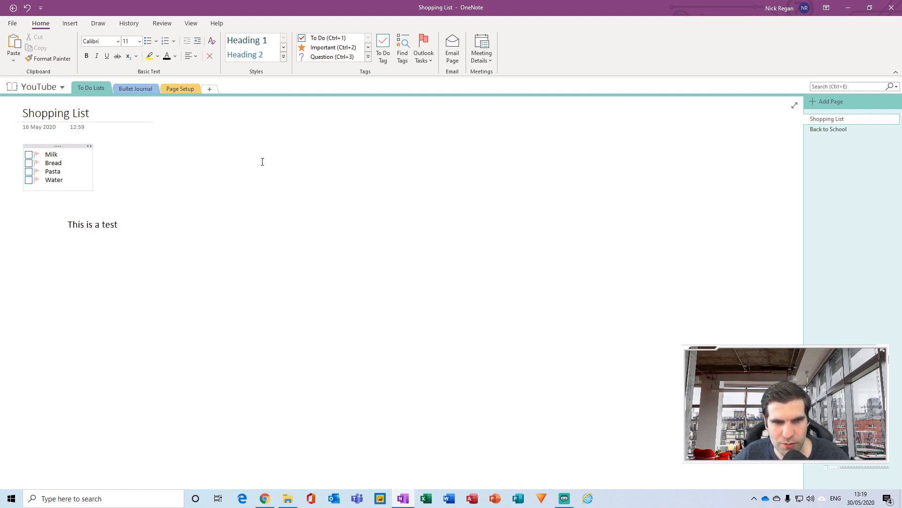
mouse_move(288, 129)
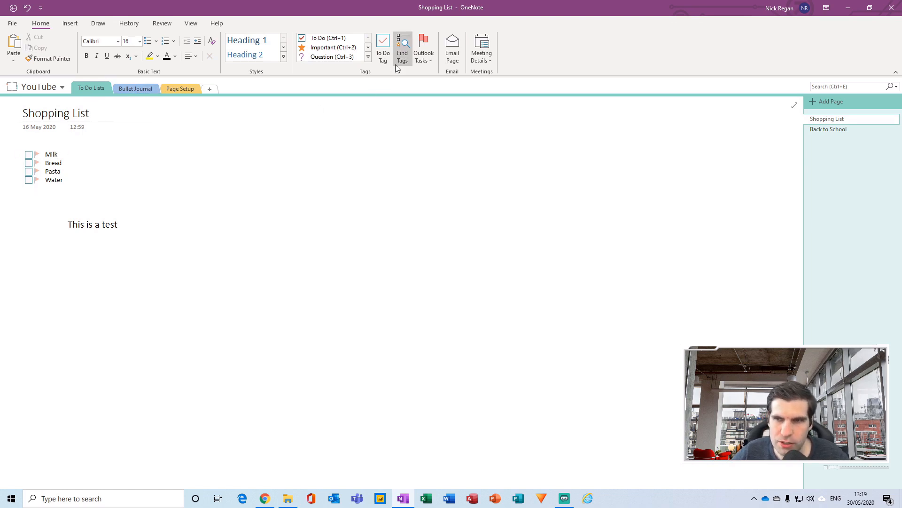
click(402, 46)
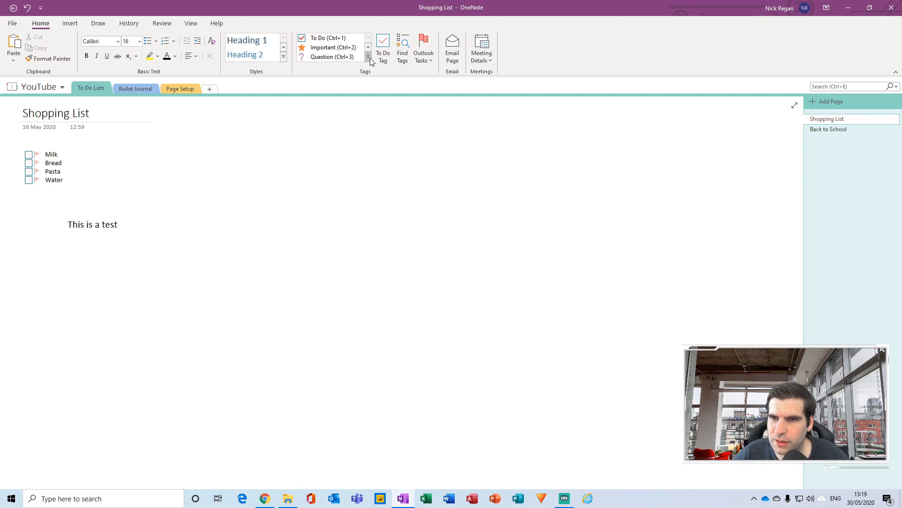
click(368, 60)
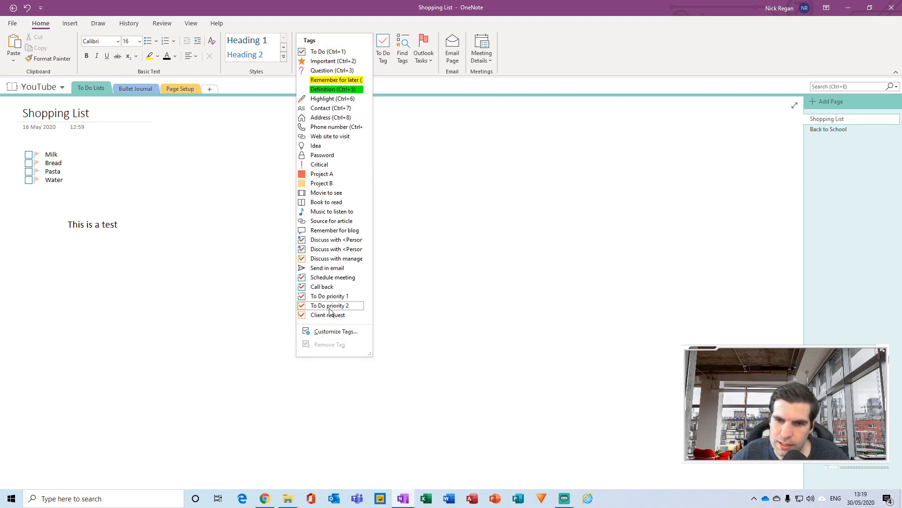
mouse_move(329, 108)
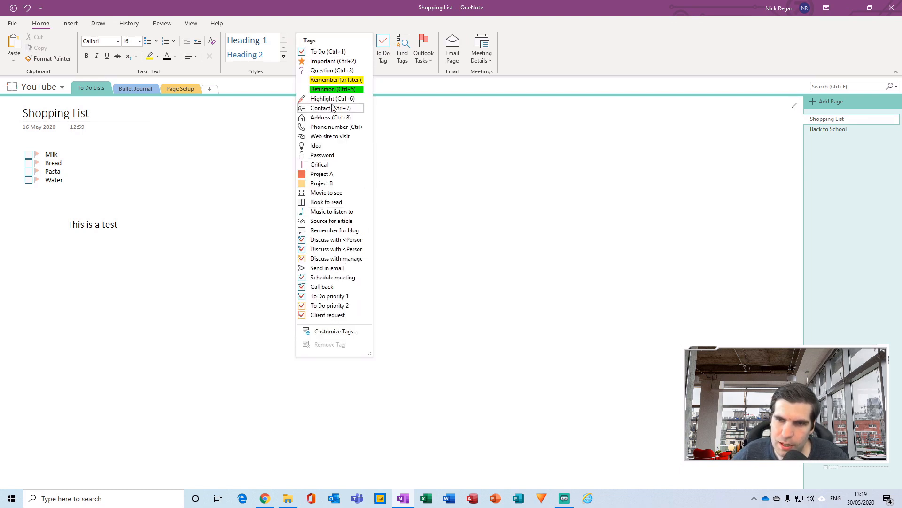
mouse_move(330, 173)
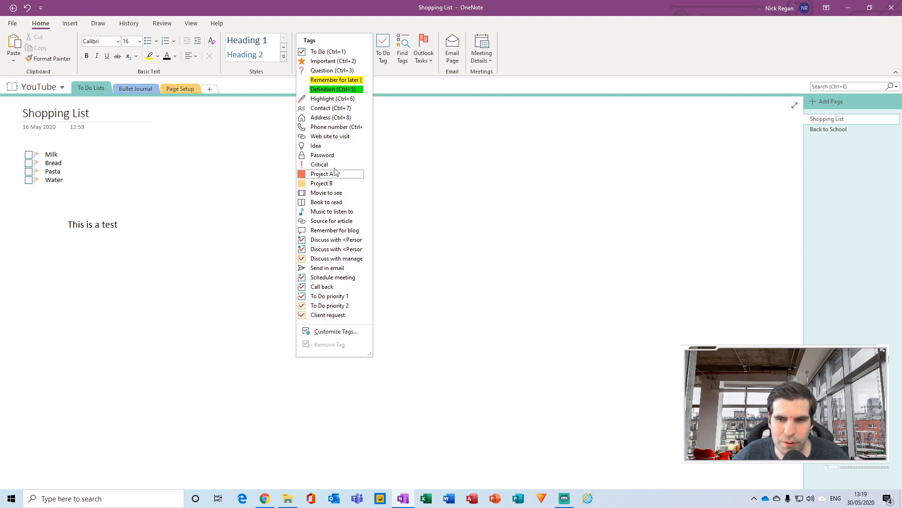
mouse_move(331, 305)
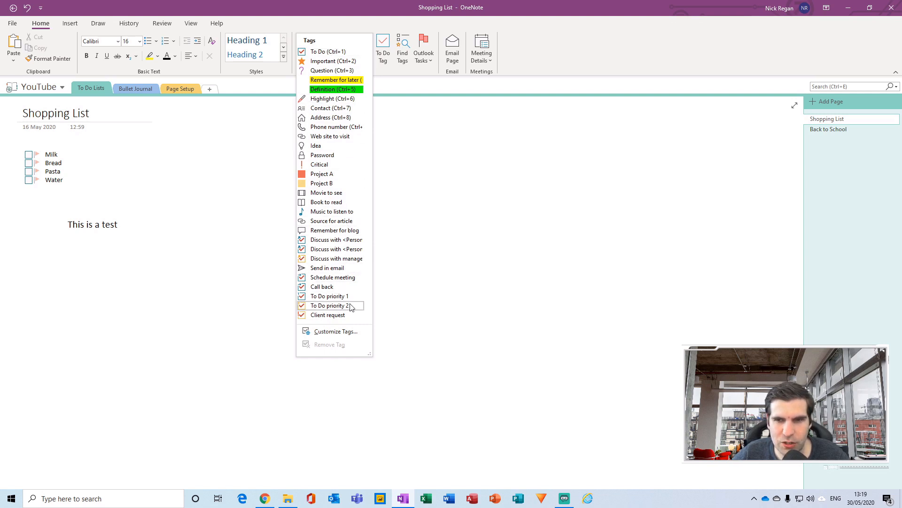
mouse_move(362, 183)
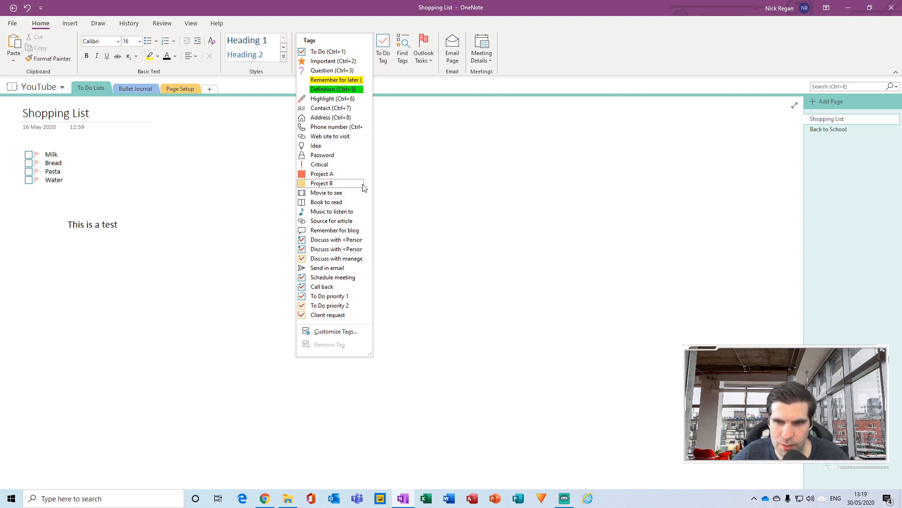
mouse_move(338, 161)
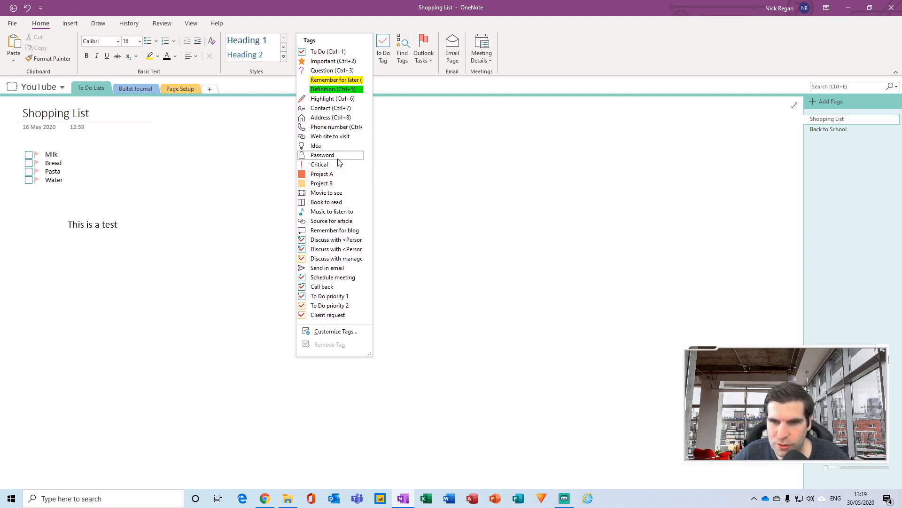
mouse_move(330, 164)
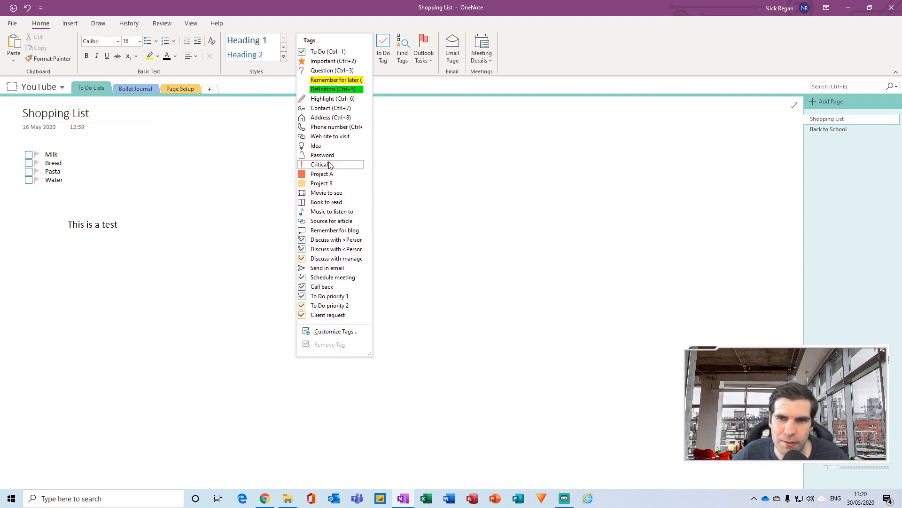
click(278, 178)
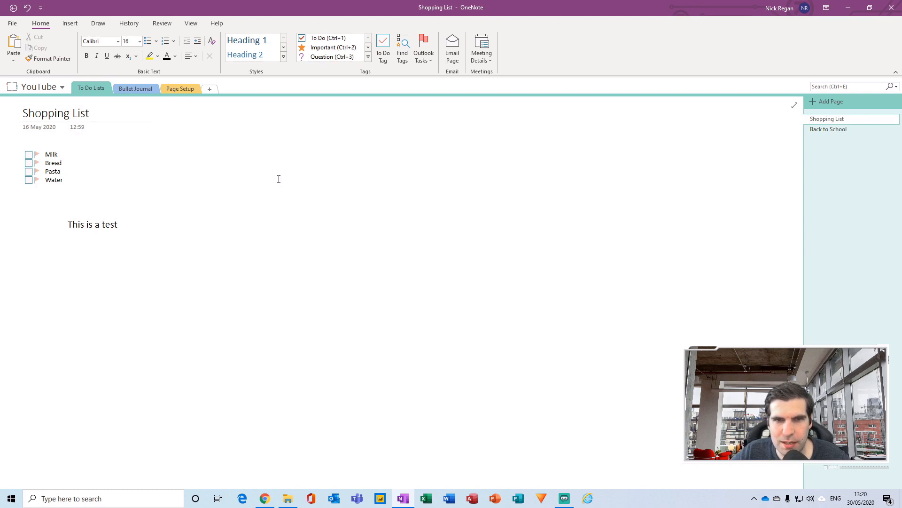
click(136, 168)
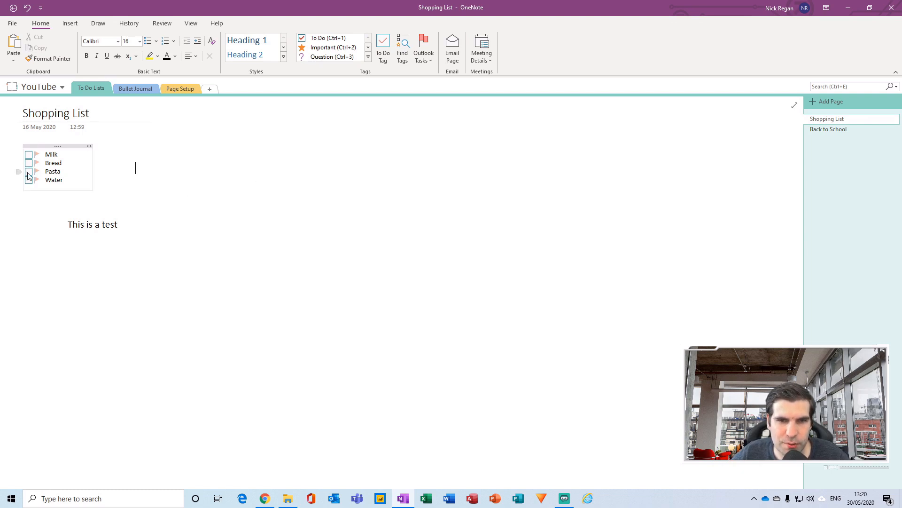
mouse_move(83, 179)
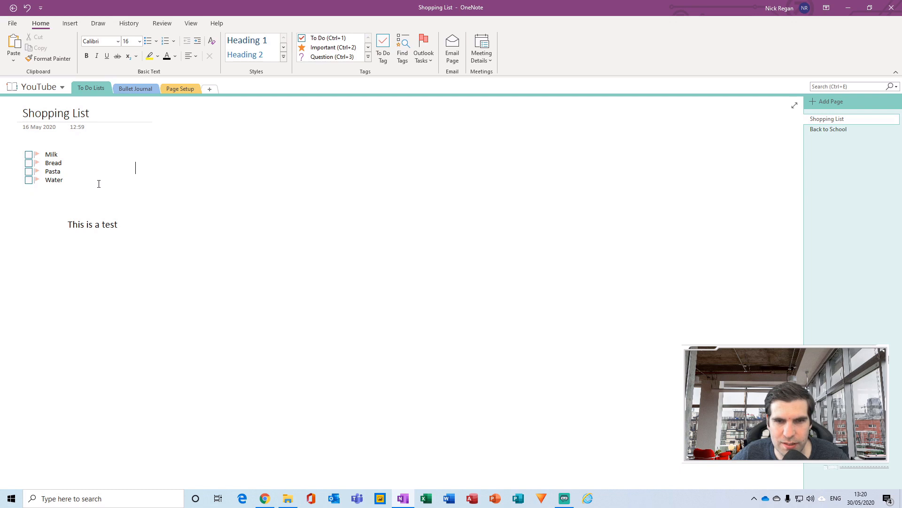
mouse_move(238, 185)
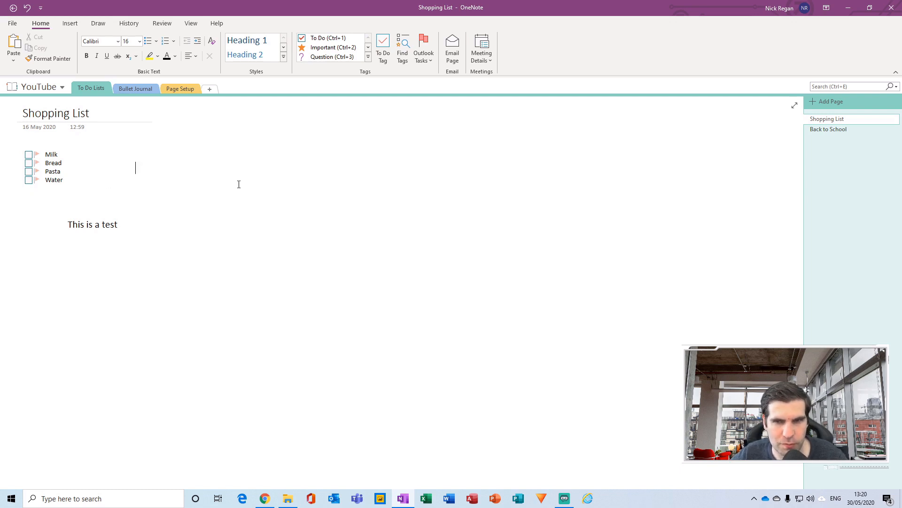
mouse_move(259, 153)
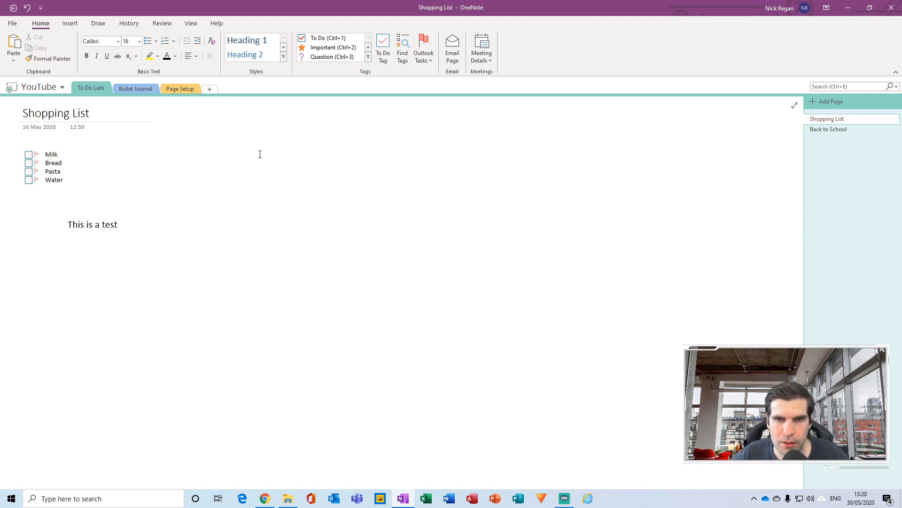
- Expand the full Tags gallery from the Home ribbon's Tags group
click(369, 56)
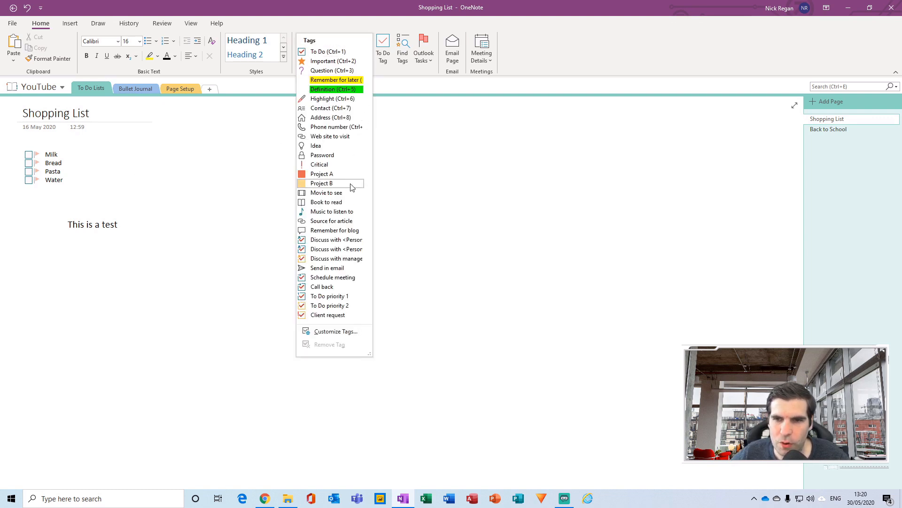
mouse_move(224, 133)
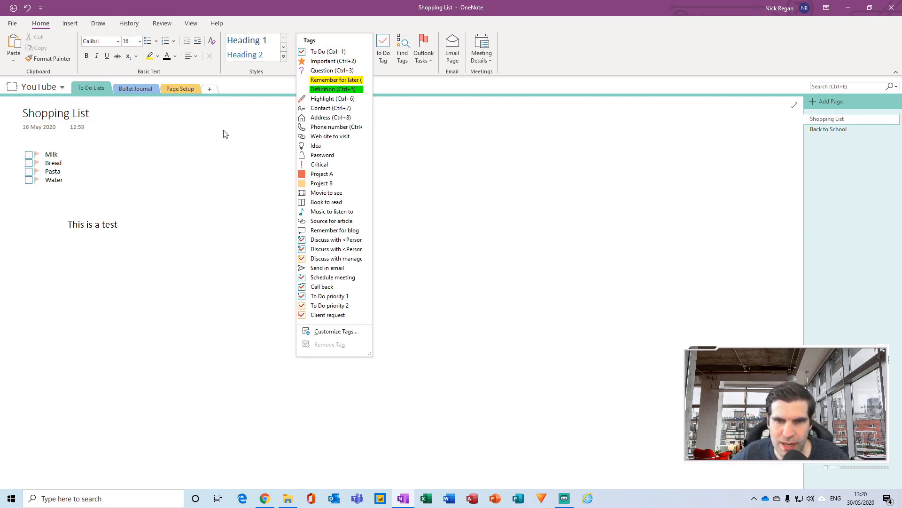
mouse_move(115, 95)
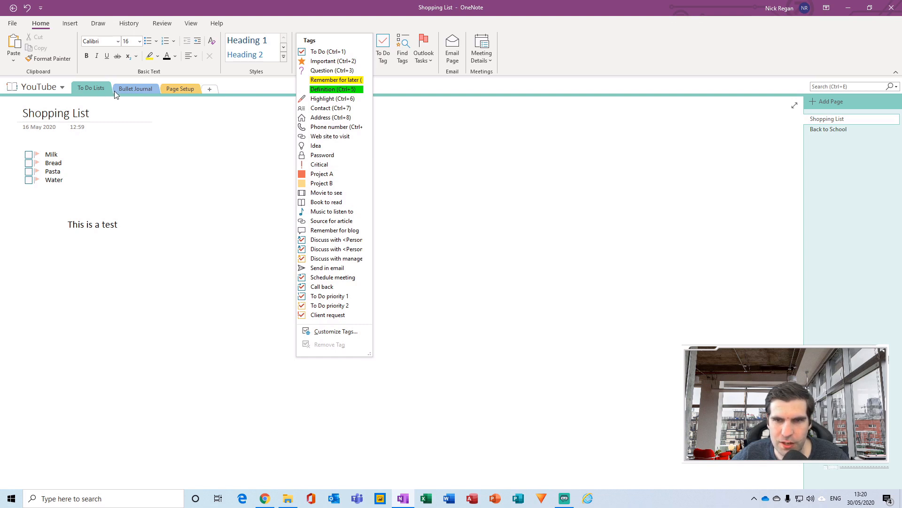
mouse_move(840, 203)
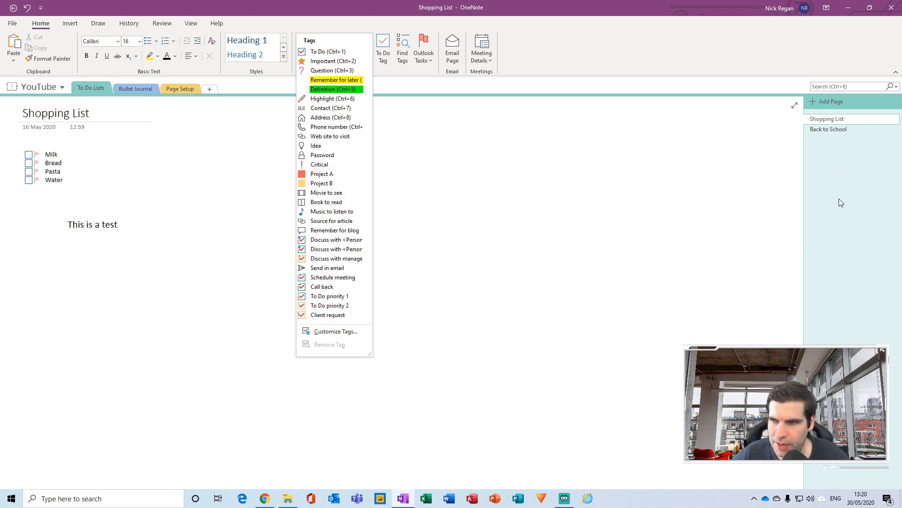
mouse_move(336, 164)
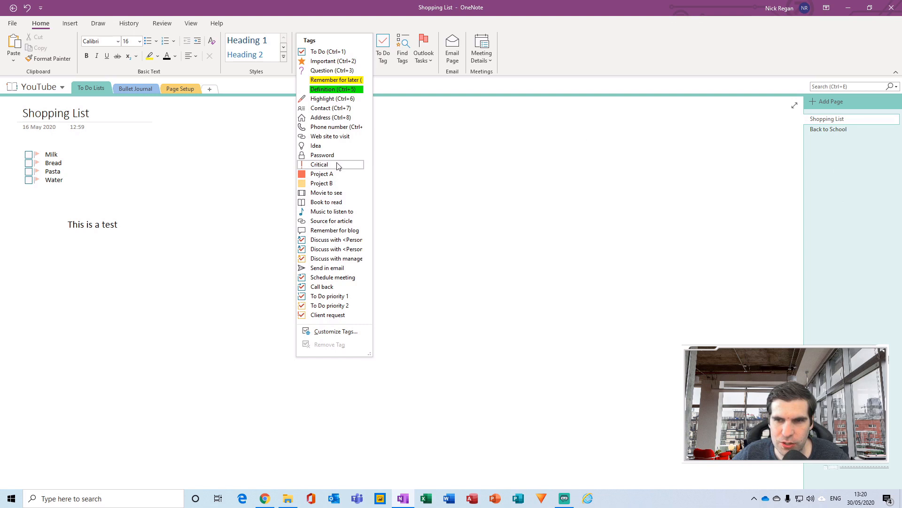
mouse_move(322, 155)
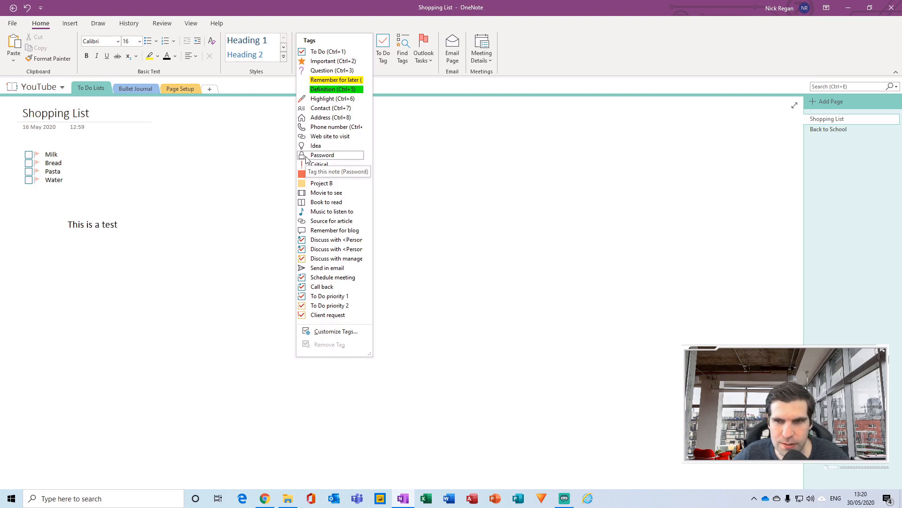
mouse_move(316, 146)
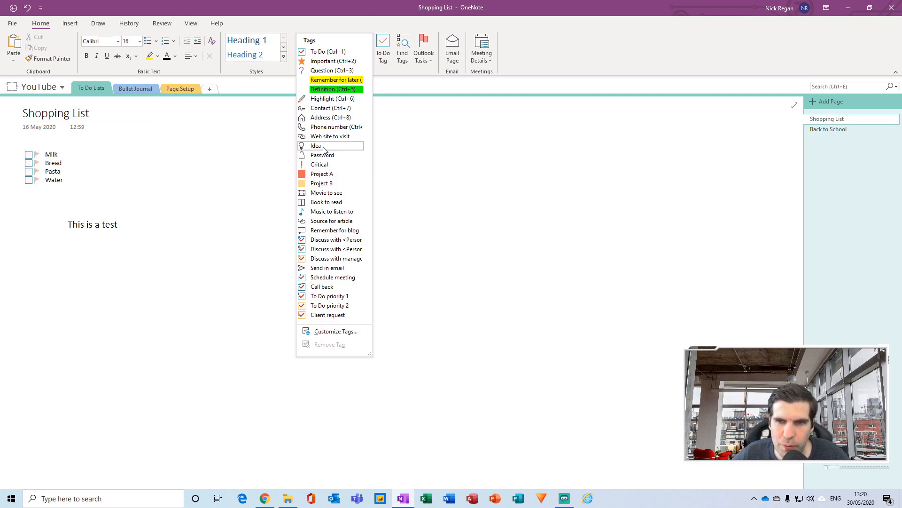
mouse_move(316, 145)
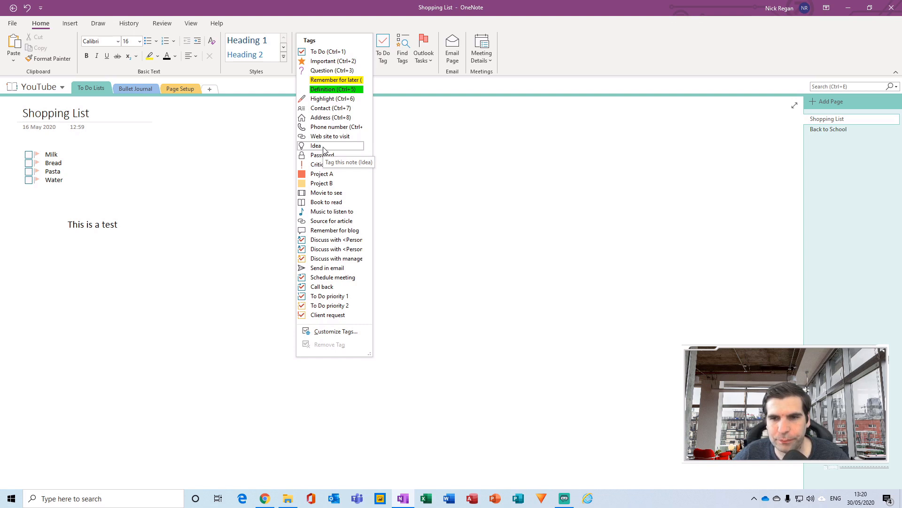
mouse_move(333, 98)
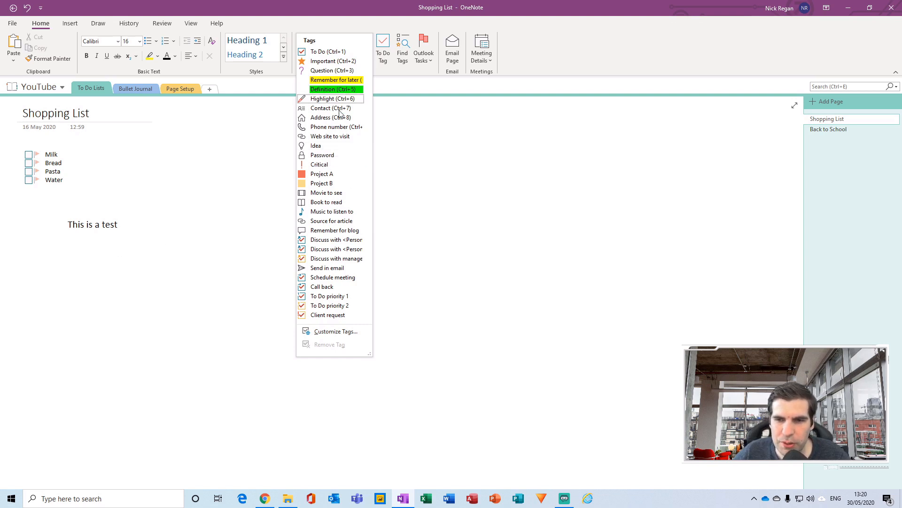
mouse_move(330, 296)
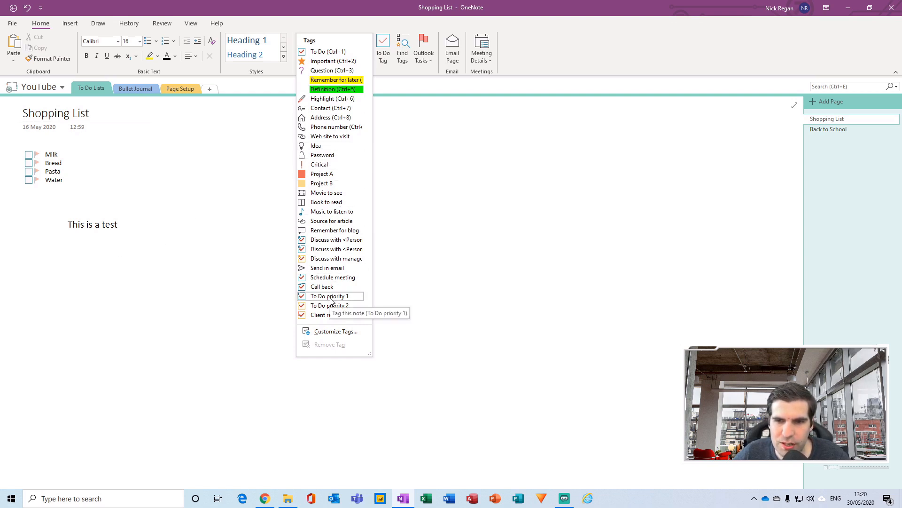
mouse_move(334, 331)
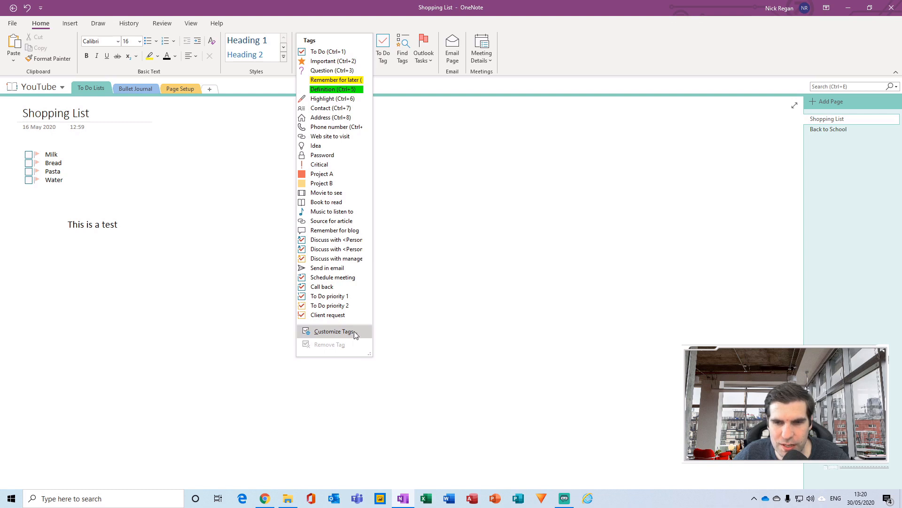
mouse_move(334, 331)
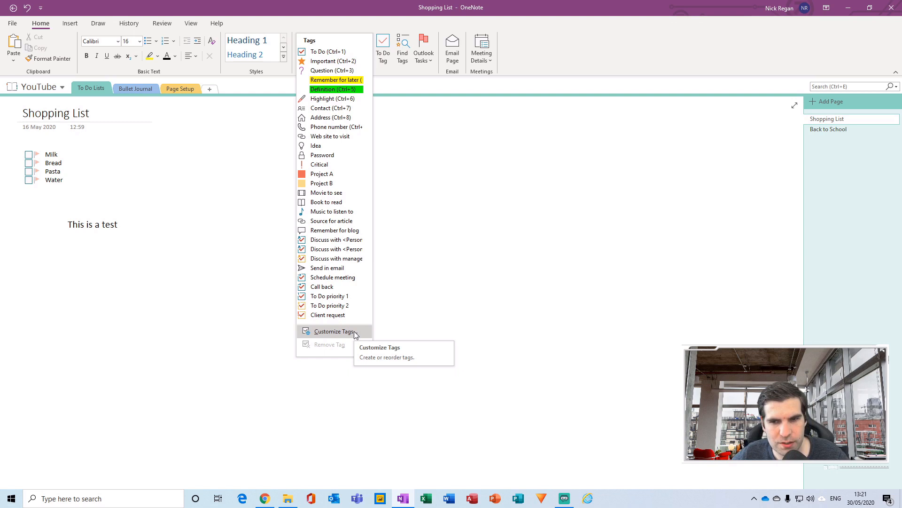
mouse_move(268, 193)
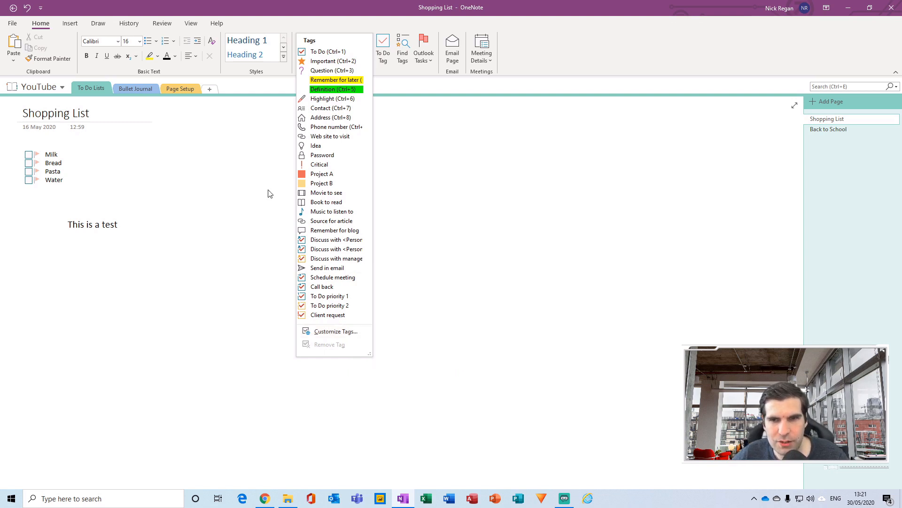
mouse_move(274, 161)
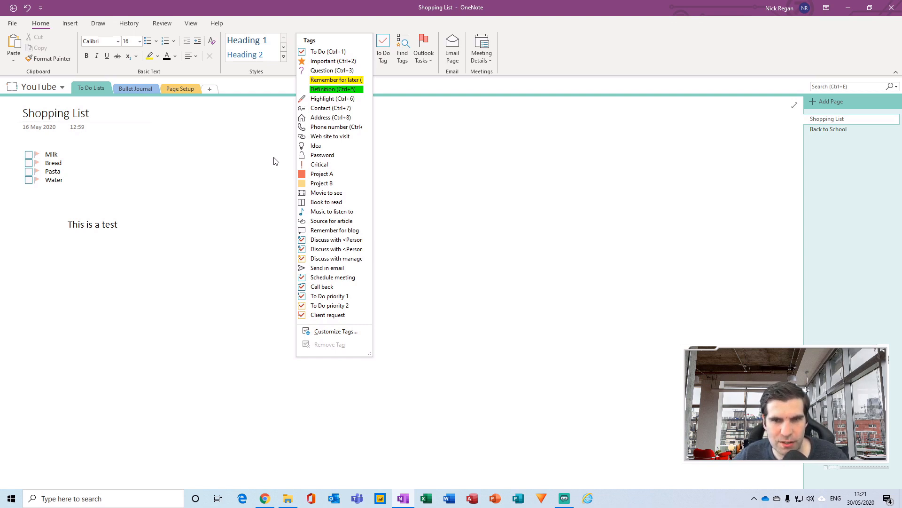
mouse_move(266, 123)
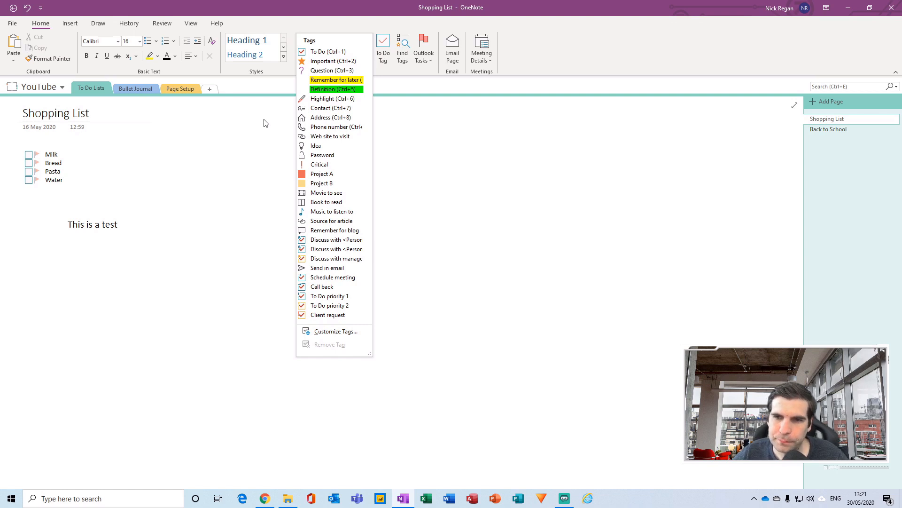
mouse_move(343, 164)
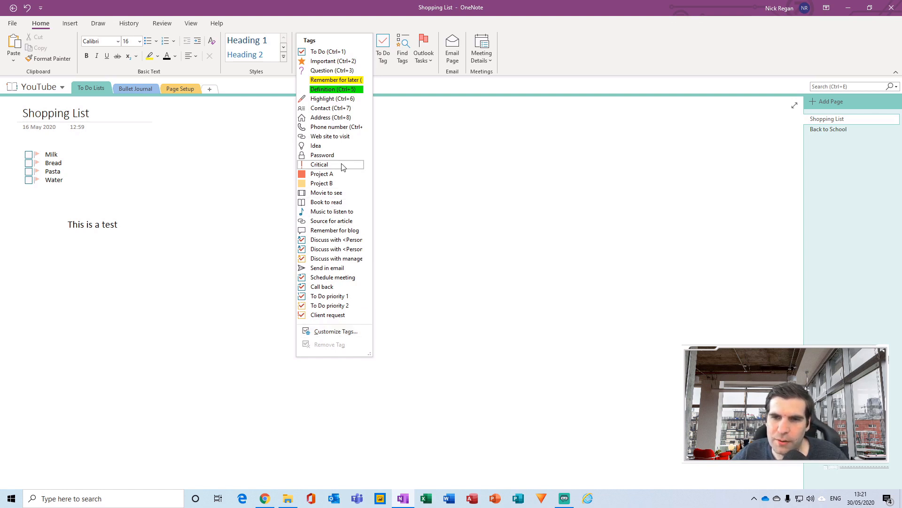
mouse_move(334, 229)
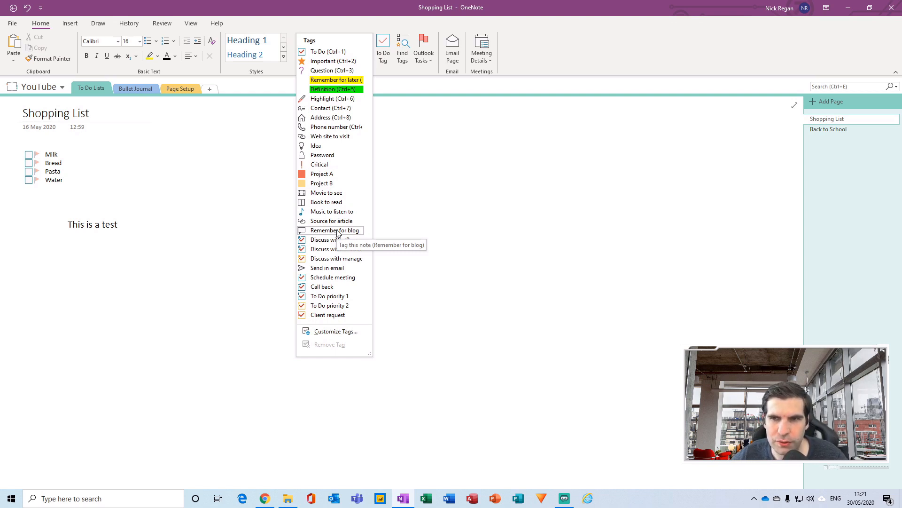
- Dismiss the Tags gallery by clicking empty page space, leaving the Shopping List unchanged
click(391, 122)
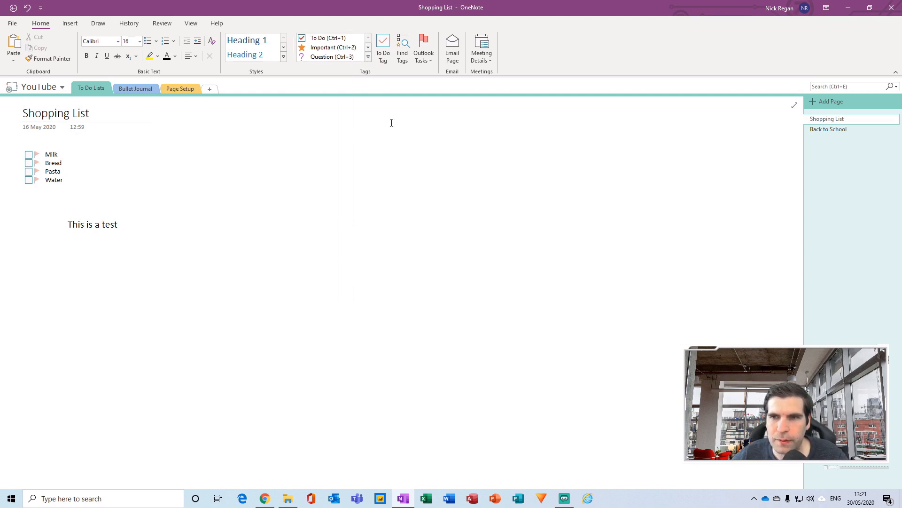
click(135, 168)
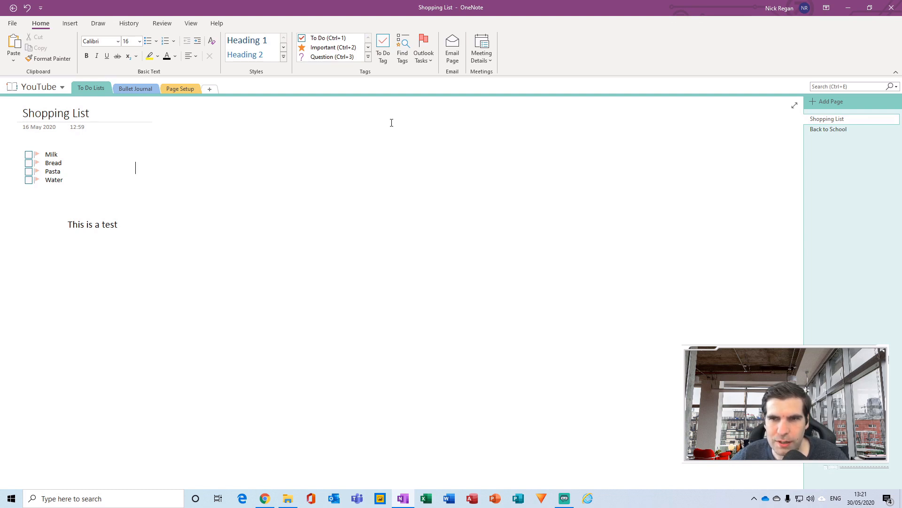
mouse_move(245, 305)
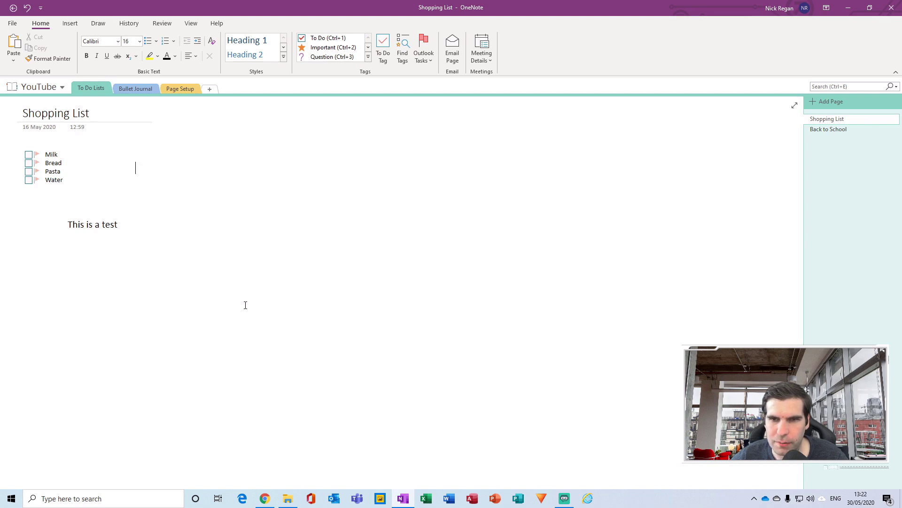